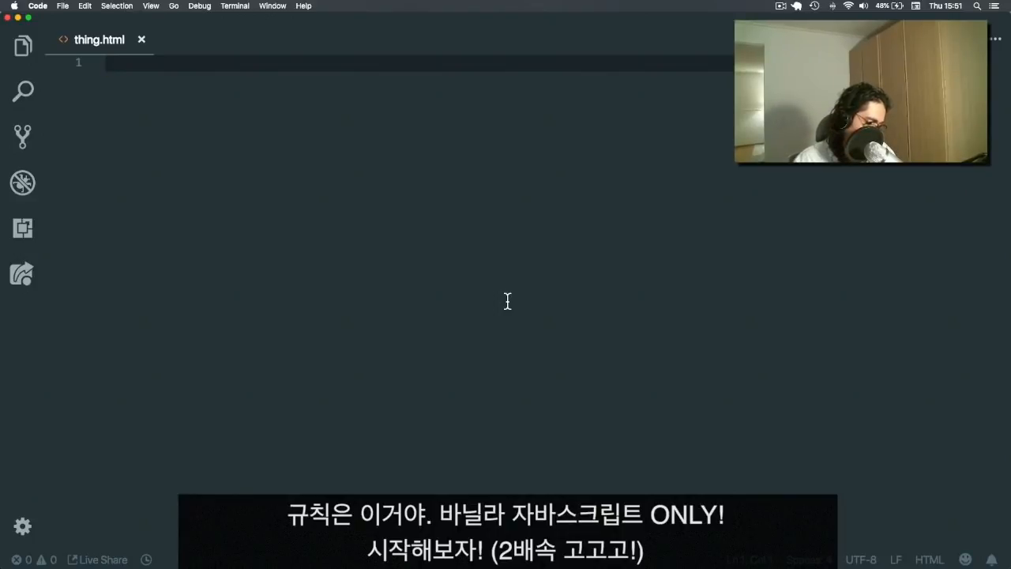
Step: Expand the HTML boilerplate and add an 'Open Modal' button inside the body
type("!\\")
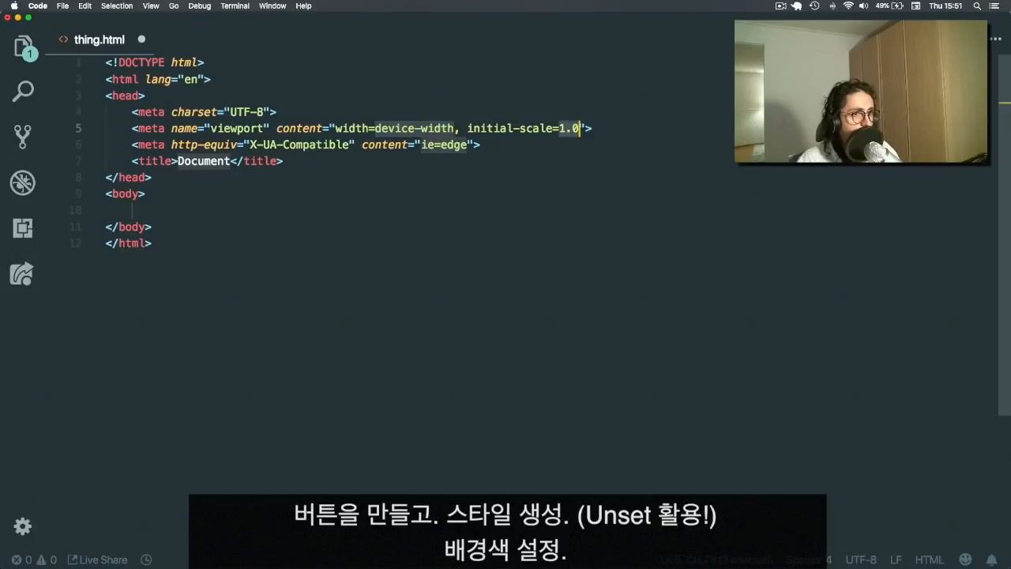
left_click(135, 210)
type("<button></button>")
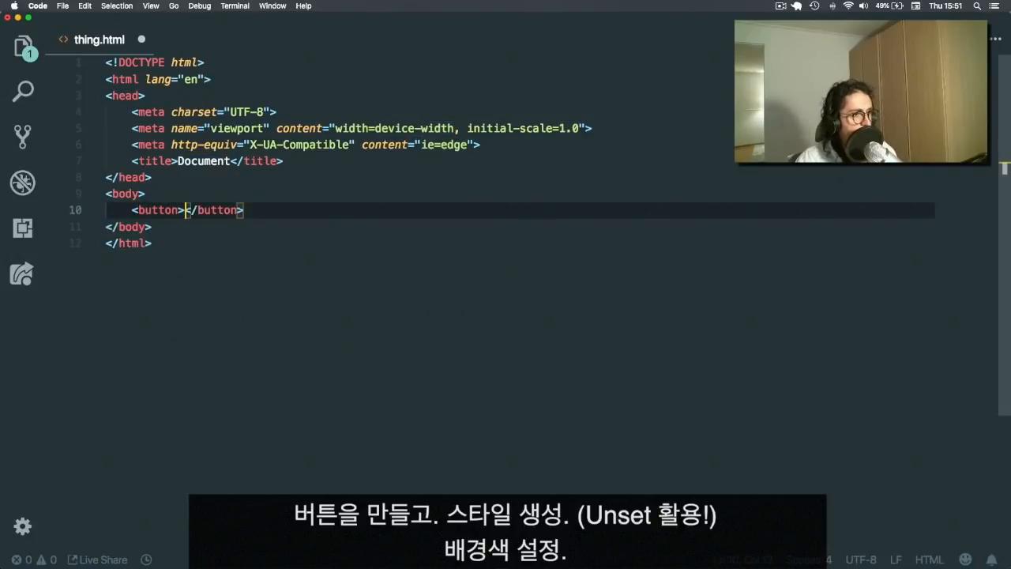
type("Open Modal")
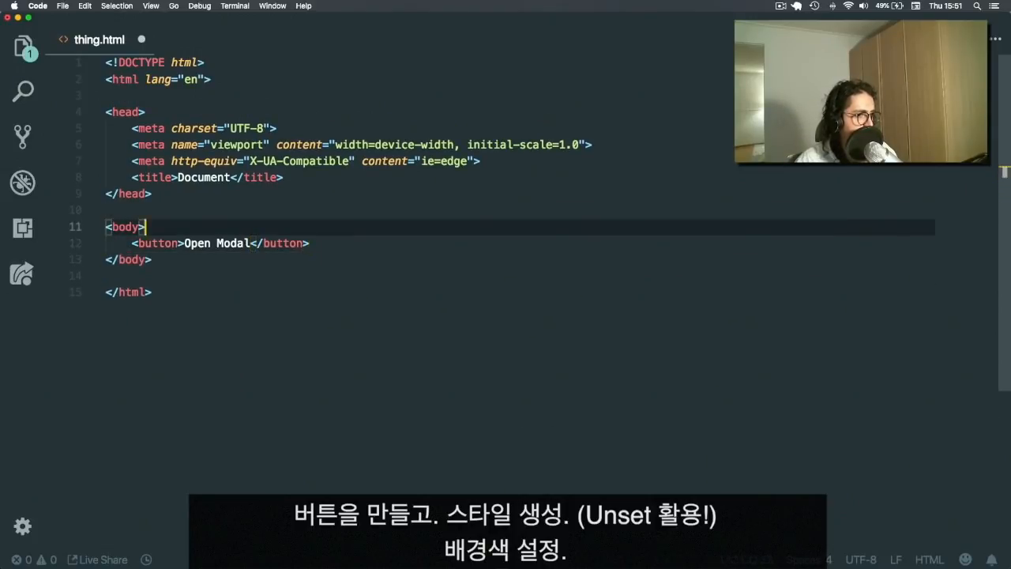
type("<d")
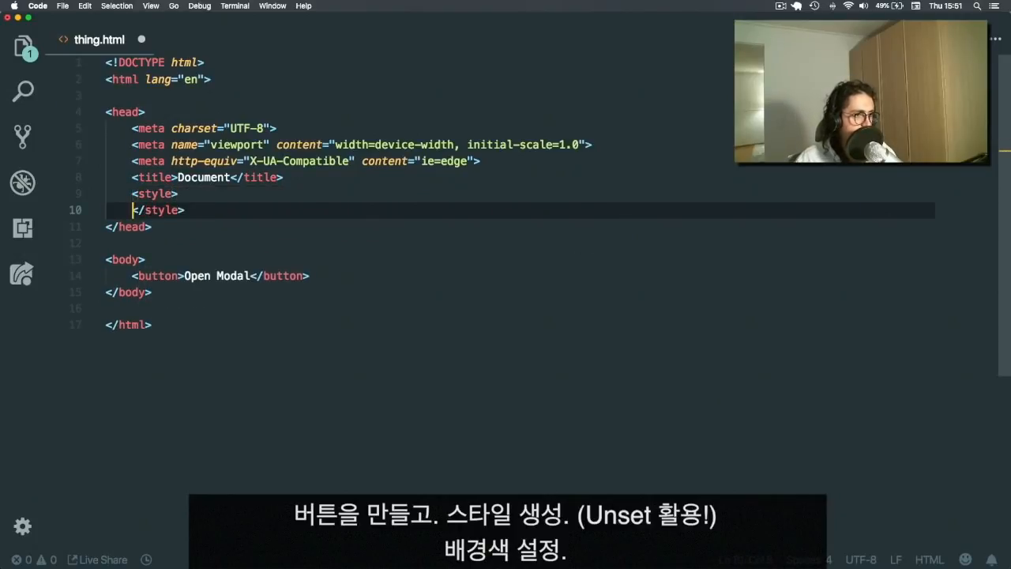
Step: Style the button with background color, 5px 20px padding and border radius, and set body font-family
type("button{")
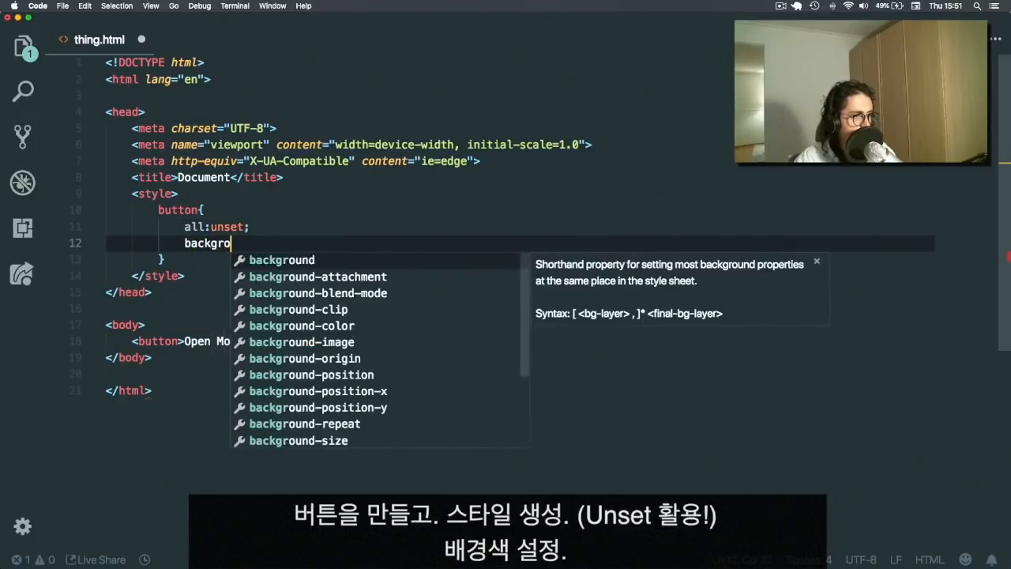
type("background-color: steelblue;")
type("p")
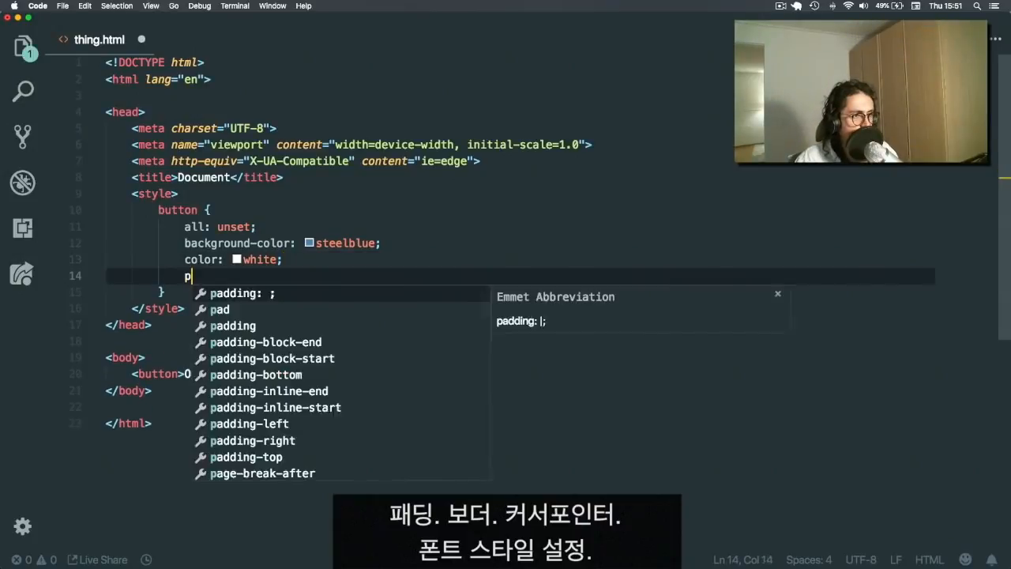
type("adding:5px 20px;")
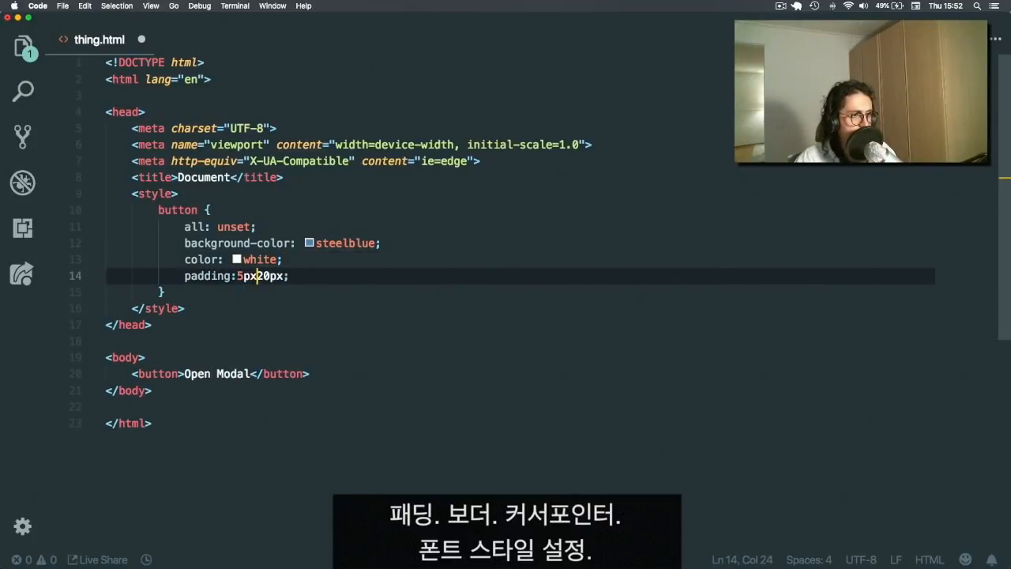
type("bore")
type("cursor: pointer;")
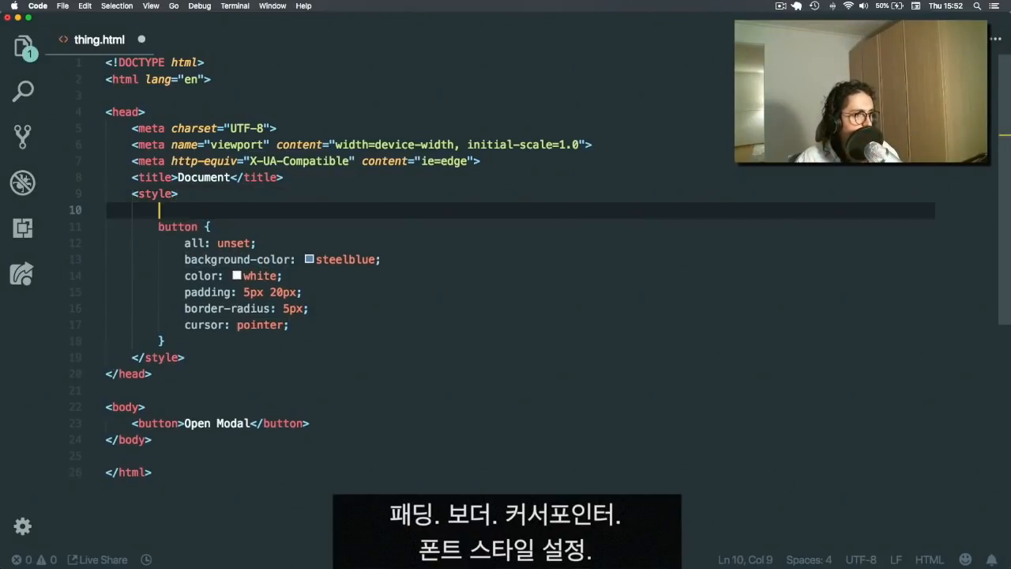
type("body{")
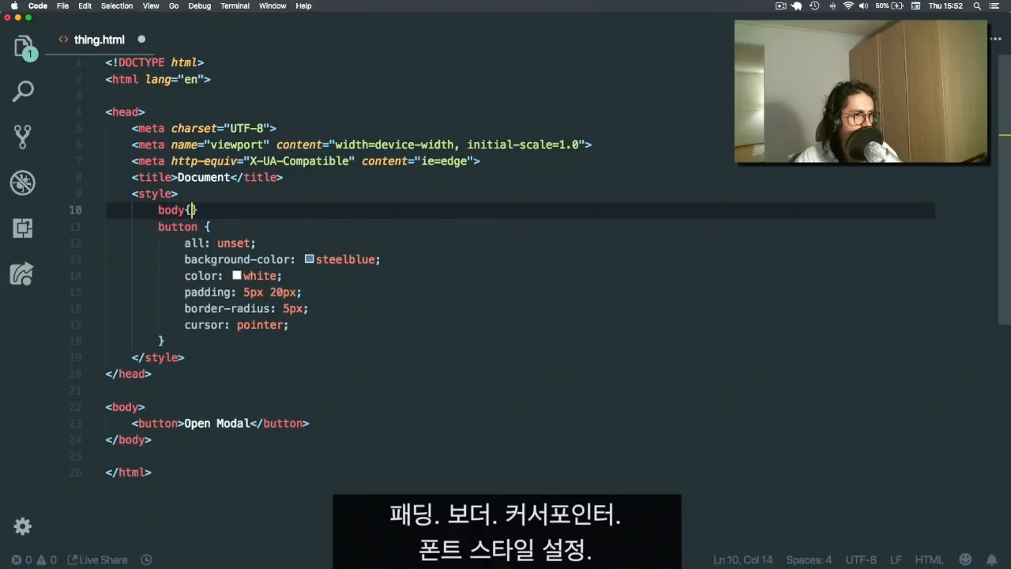
type("font-family:")
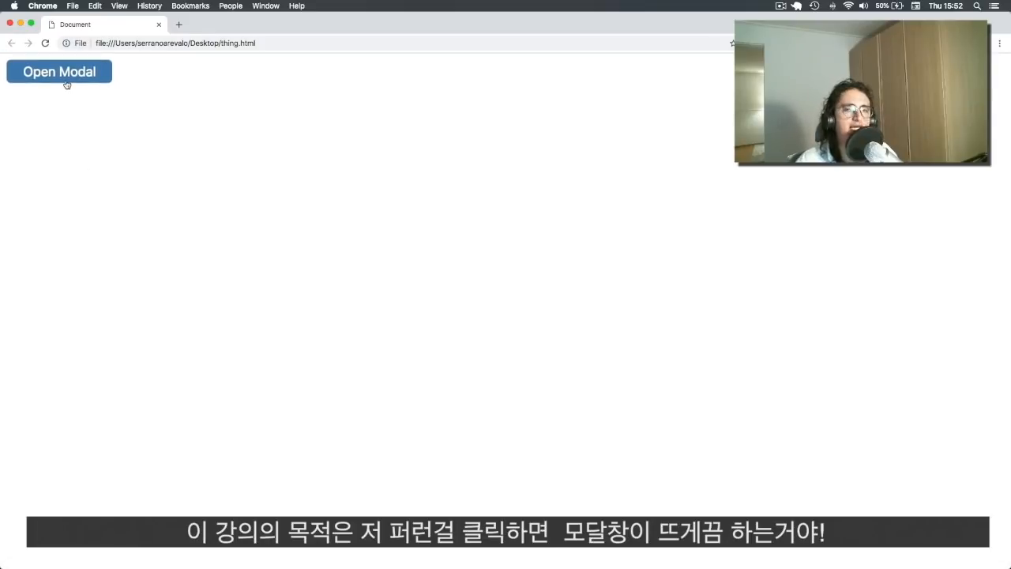
mouse_move(529, 166)
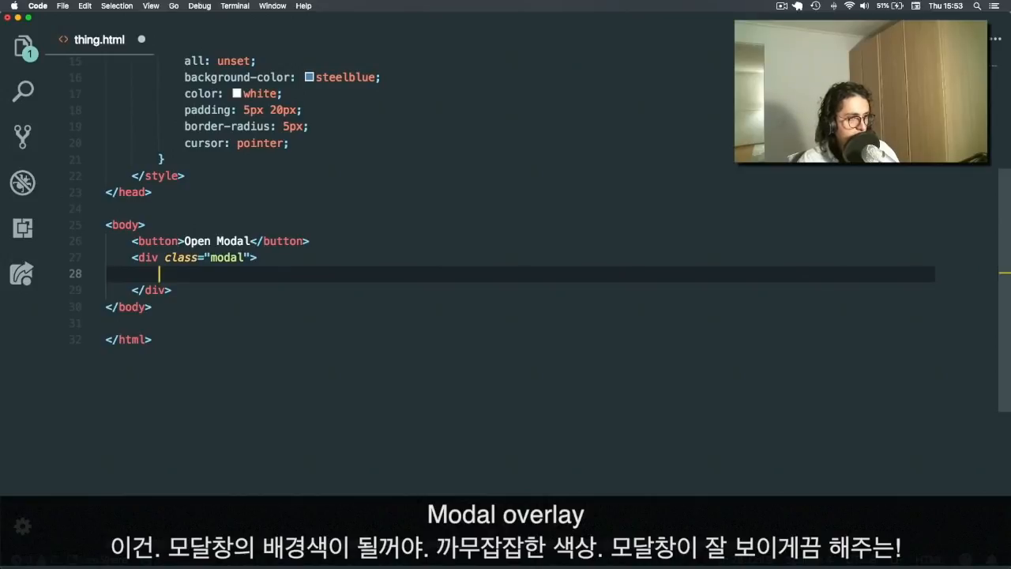
Step: Use Emmet to add the modal__overlay div and modal__content with an 'I'm a modal' heading
type(".modal__over")
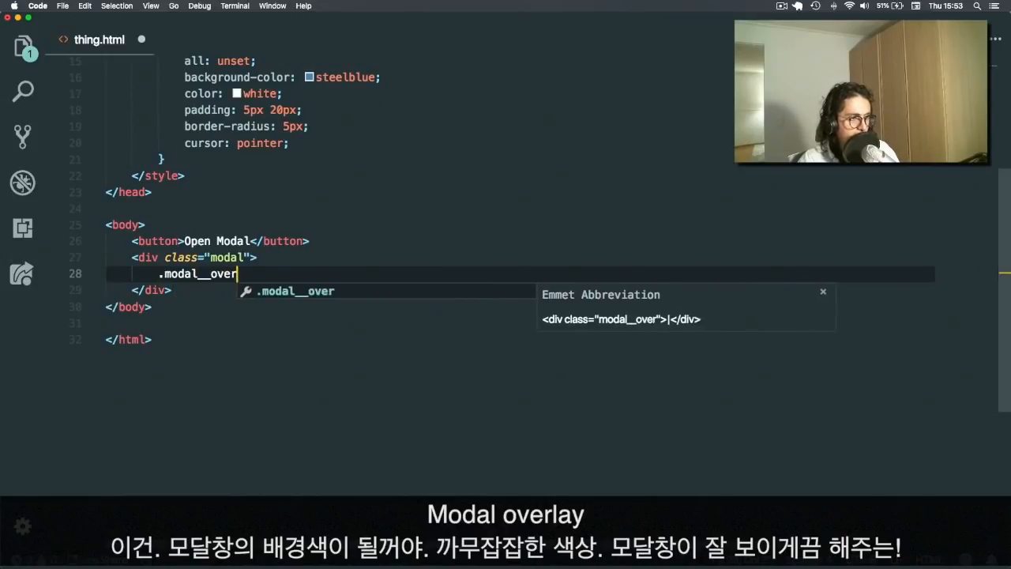
key("Tab")
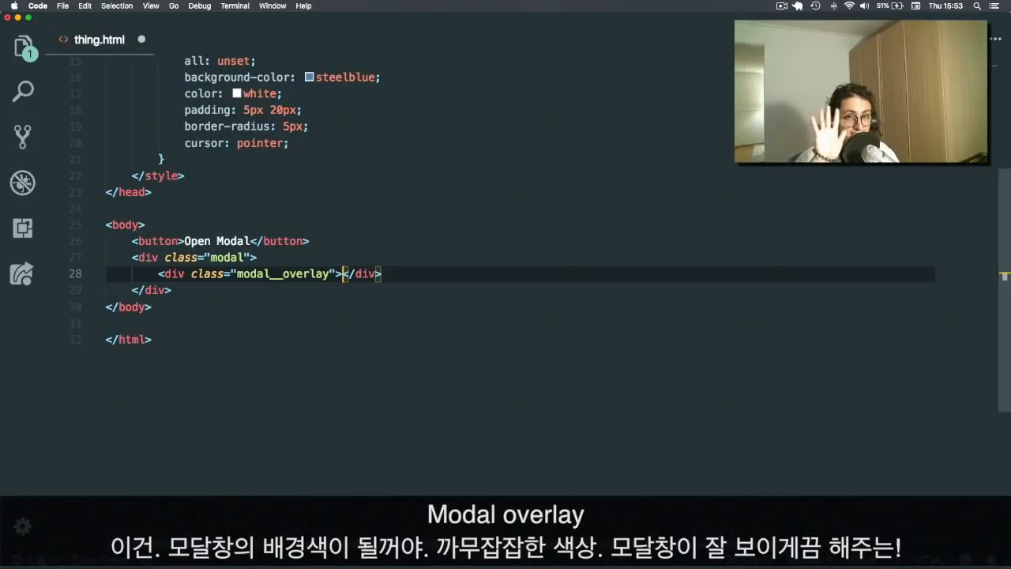
key("enter")
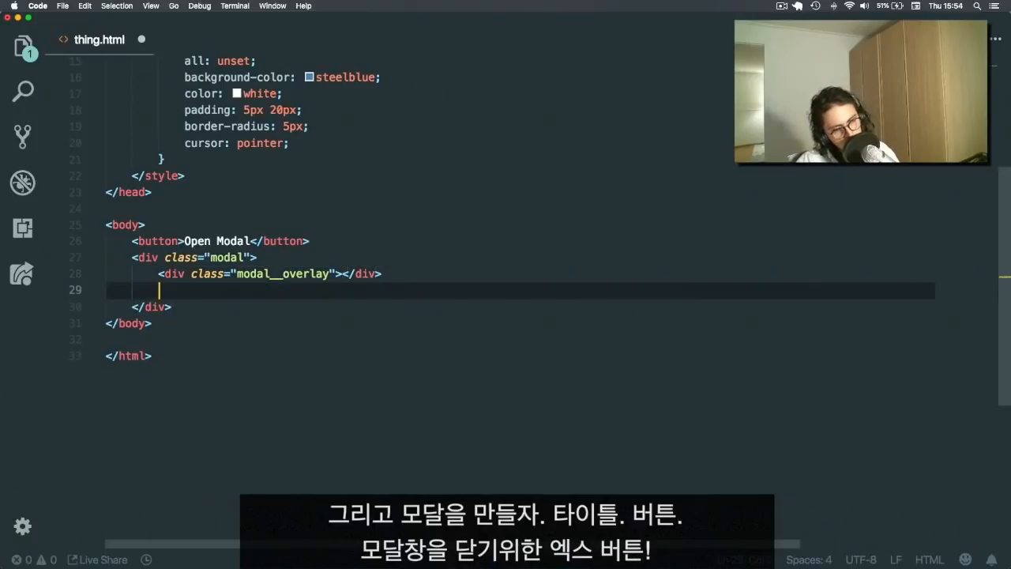
type(".modal__content\">")
type("h1.")
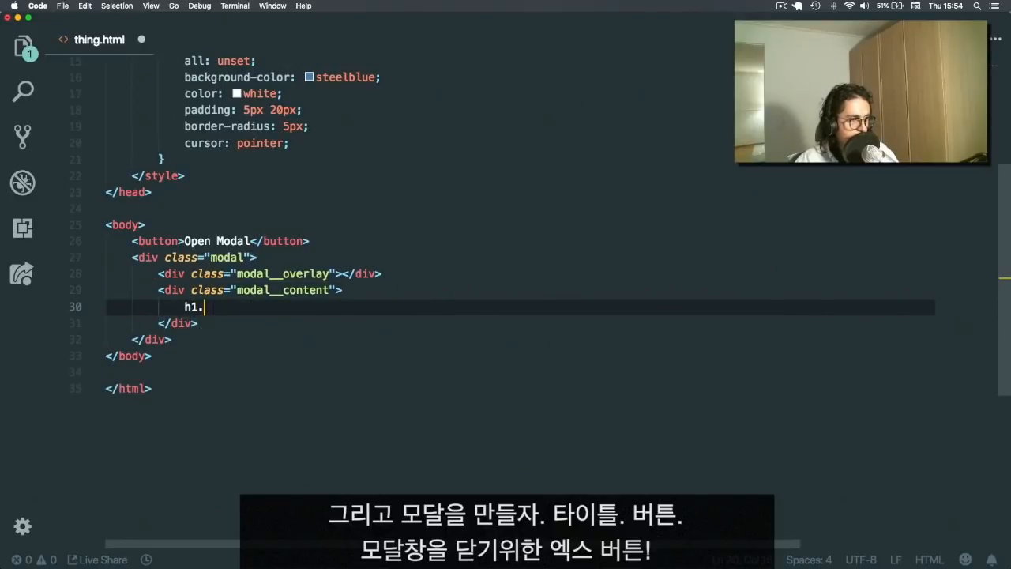
type("1>I'm </h1>")
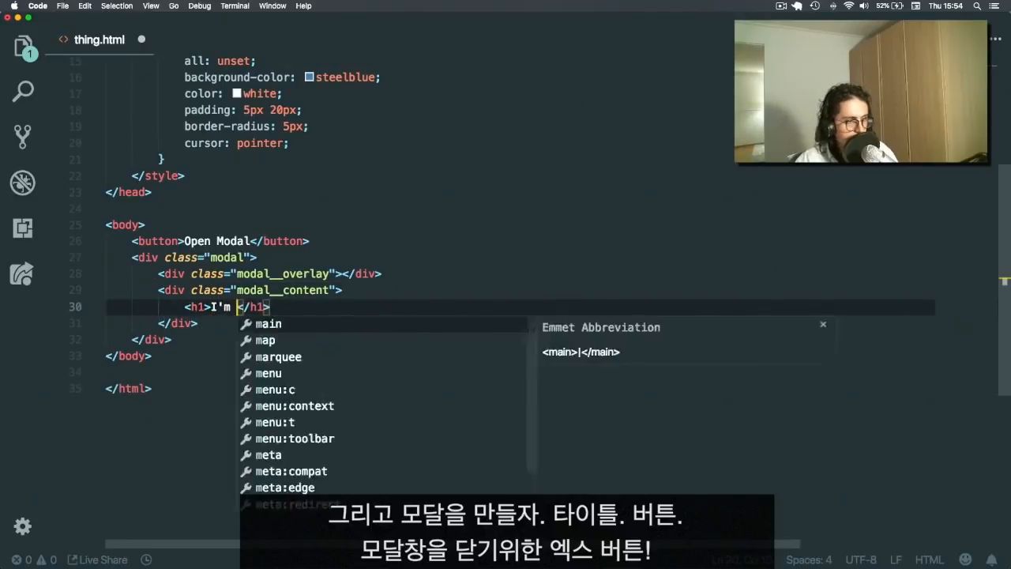
type("a modal")
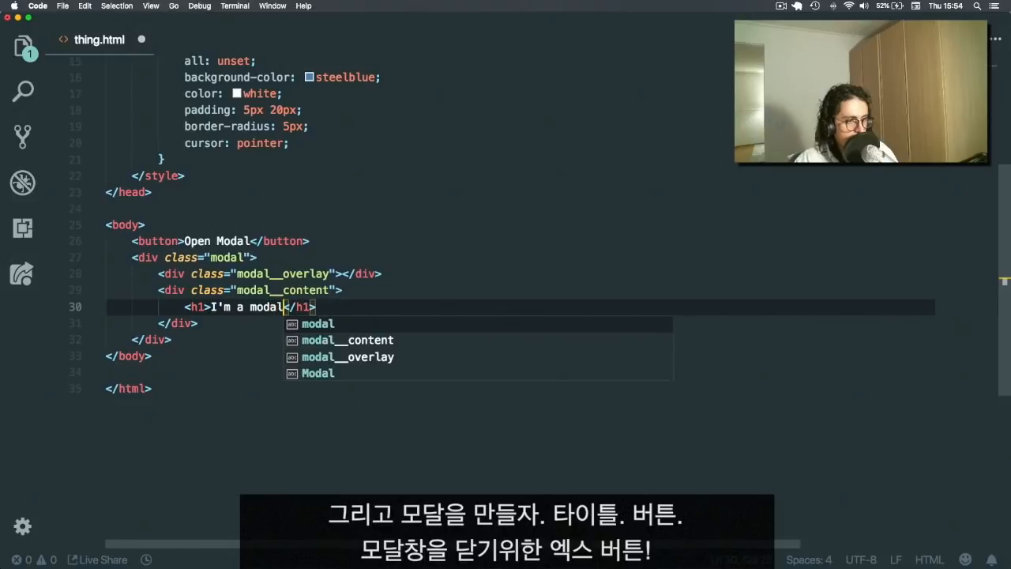
key("enter")
type("<button>❌</button>")
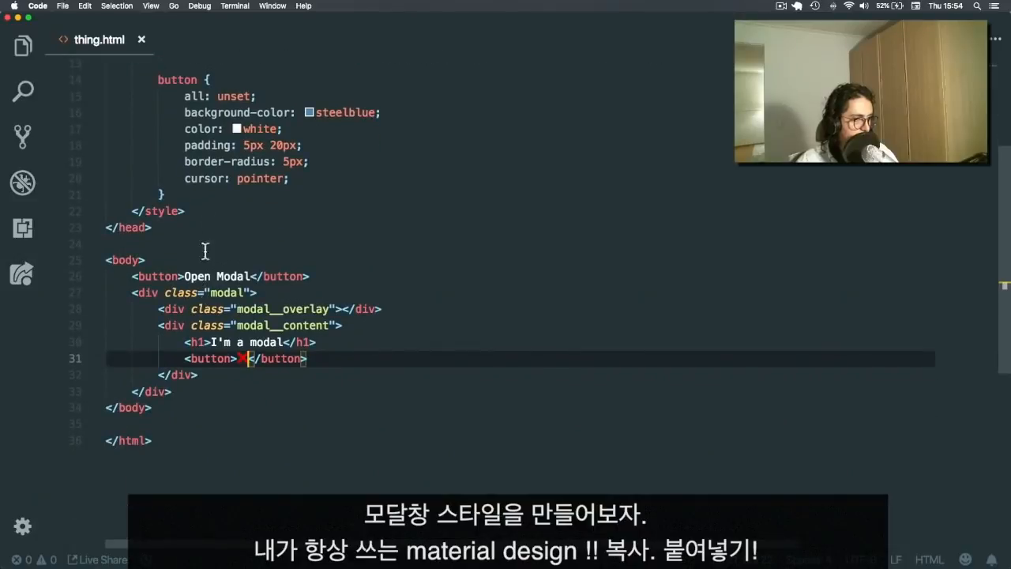
type(".mofsl")
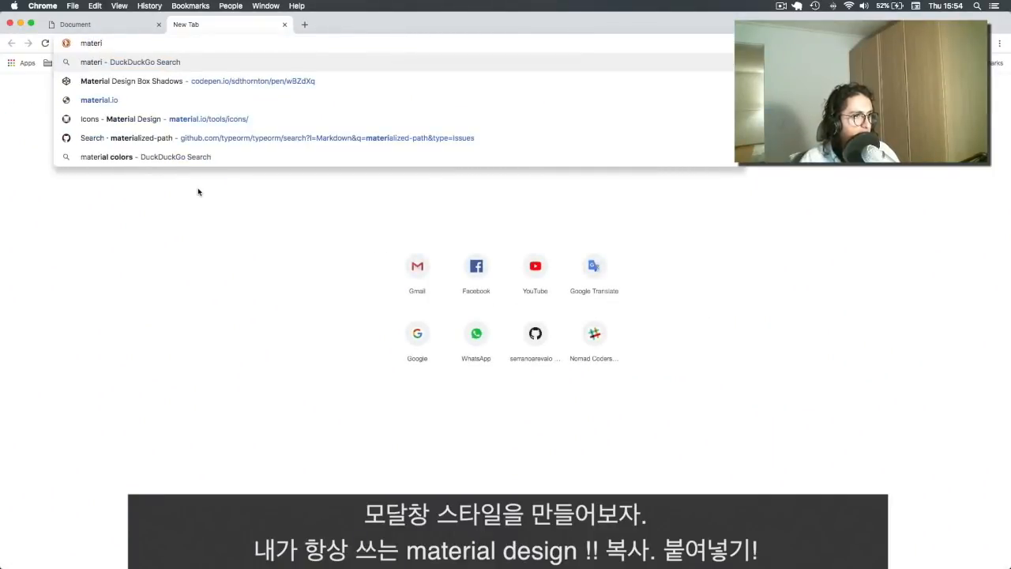
Step: Open the Material Design Box Shadows pen and scroll through its CSS
left_click(132, 80)
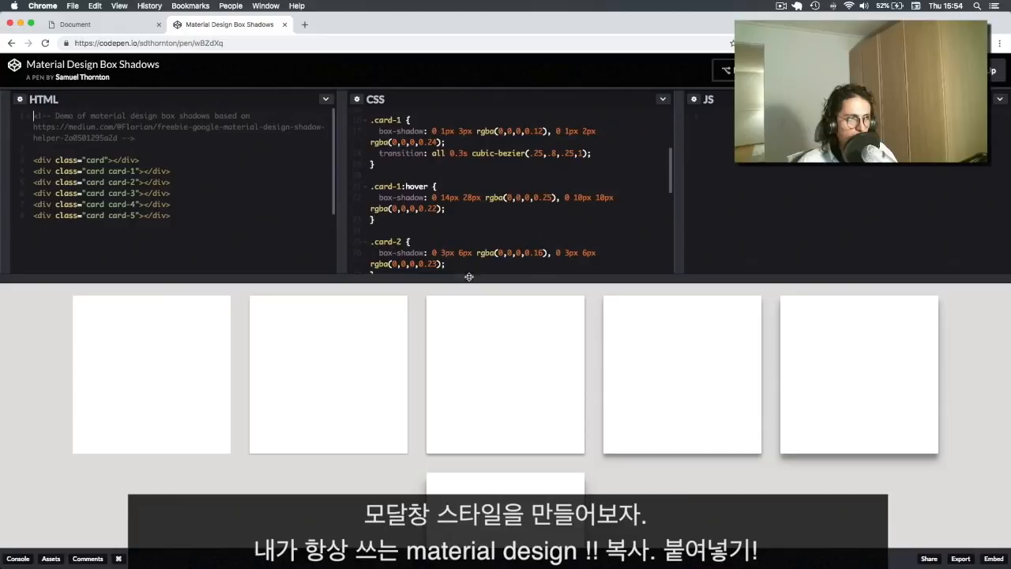
scroll("down", 3)
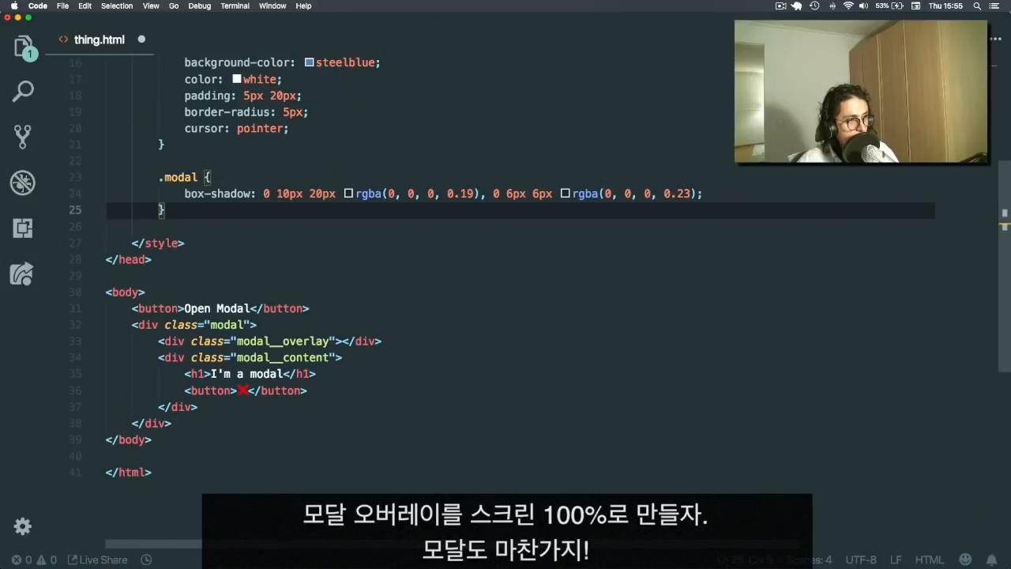
Step: Position .modal absolutely and give the overlay an rgba(0, 0, 0, 0.6) background, then check Chrome
type("position: r;")
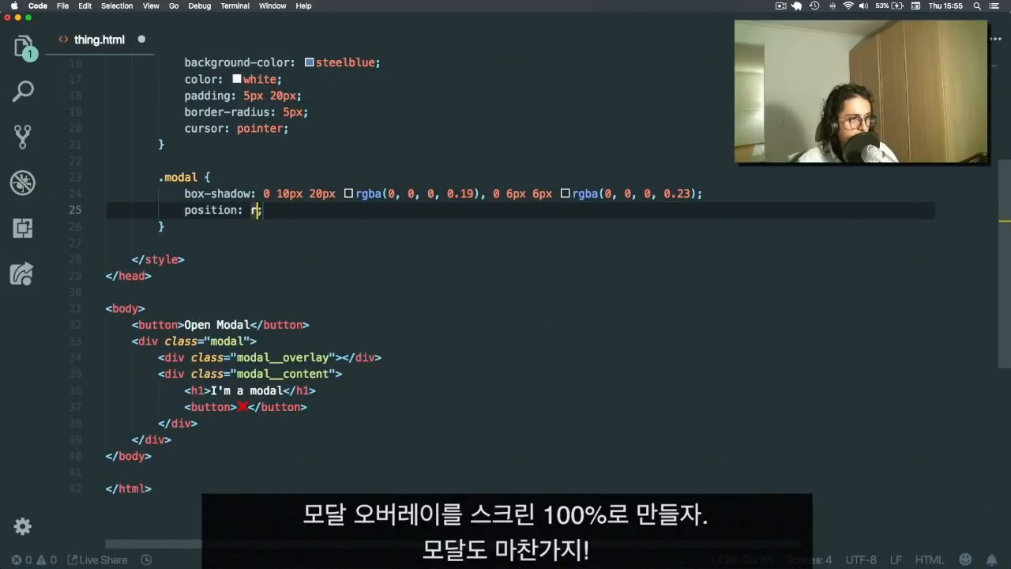
type("absolute;")
type("left:0")
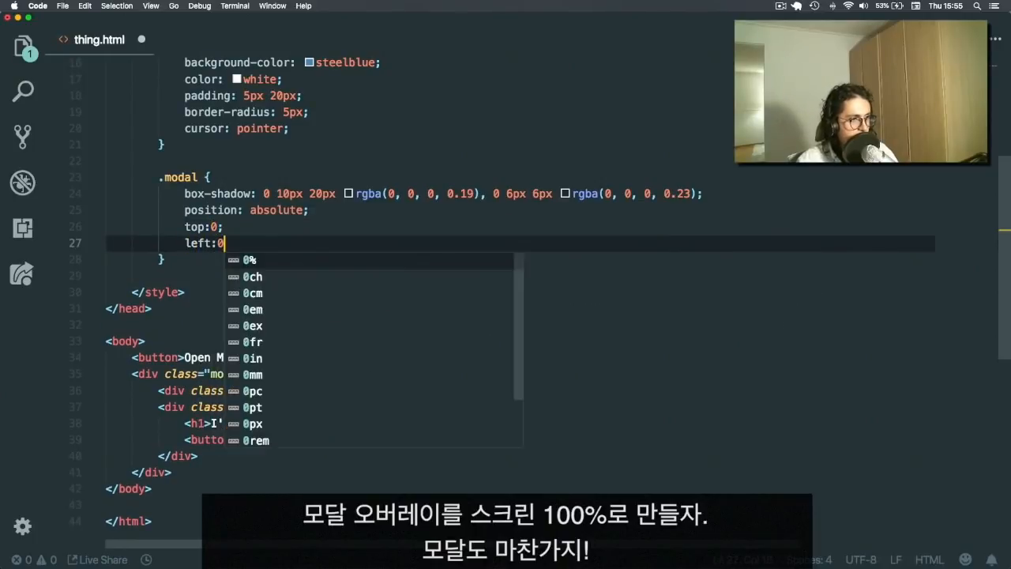
type("width: 100%;")
type("background-co")
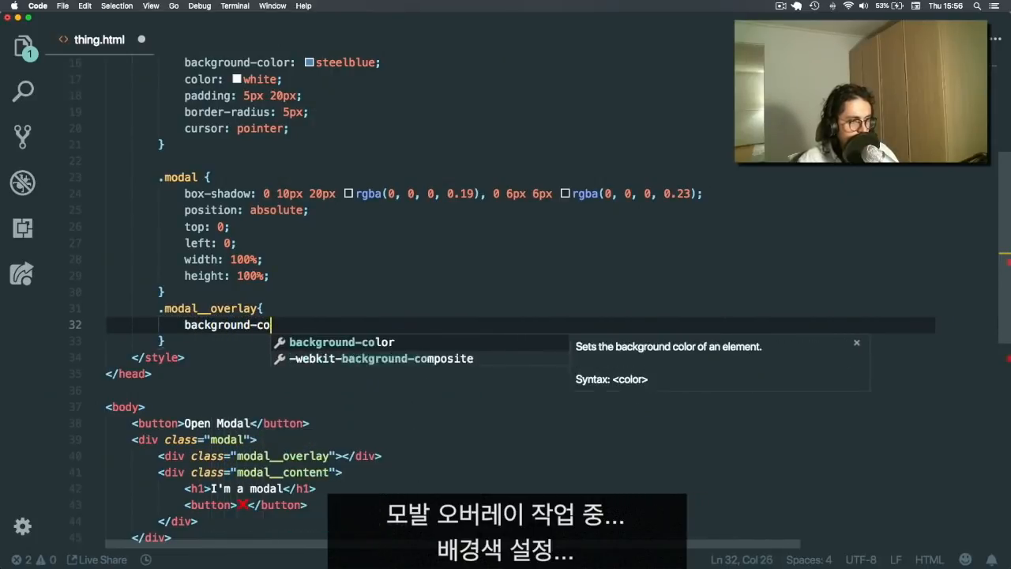
type("lor:rgba(0, 0, 0,")
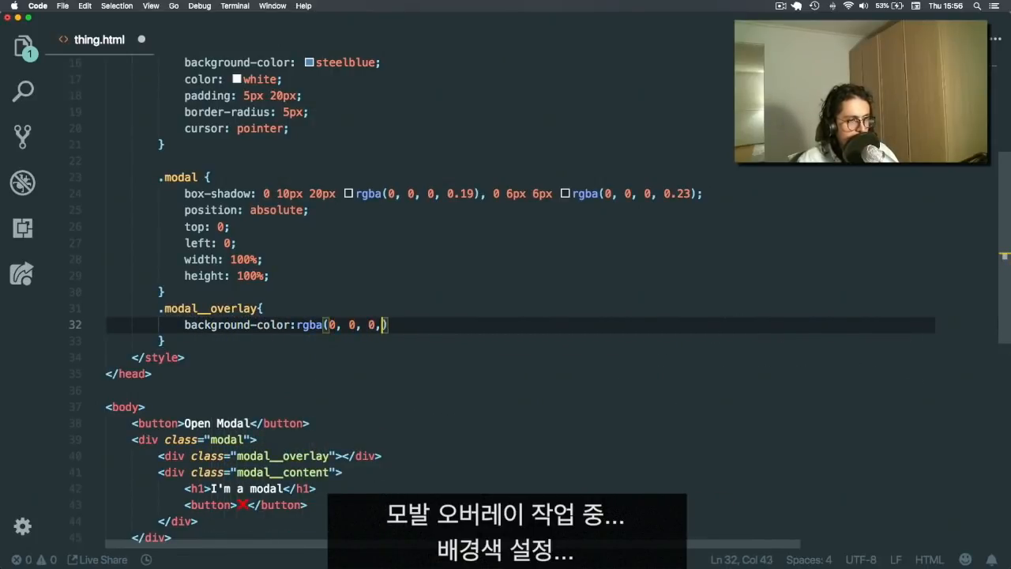
type("0.6)")
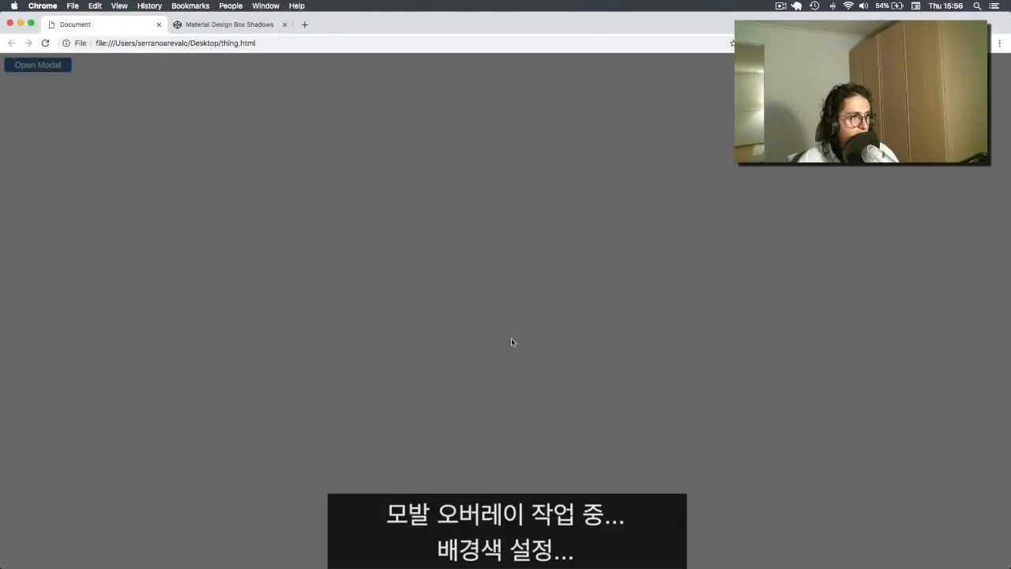
left_click(37, 65)
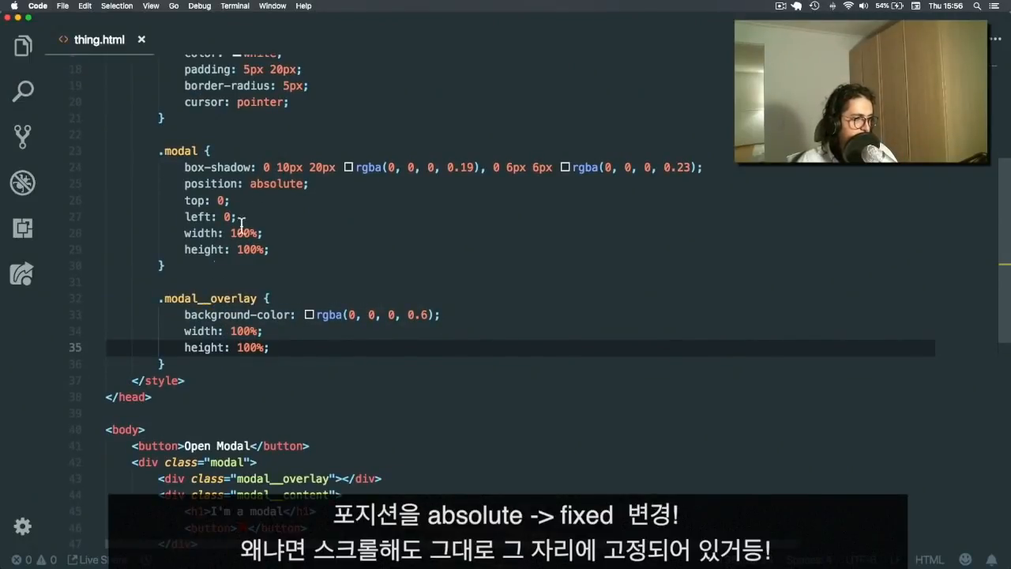
Step: Make .modal fixed and give .modal__content white background, padding, centred text, rounding and shadow
type("fixed;")
type("top:0px;")
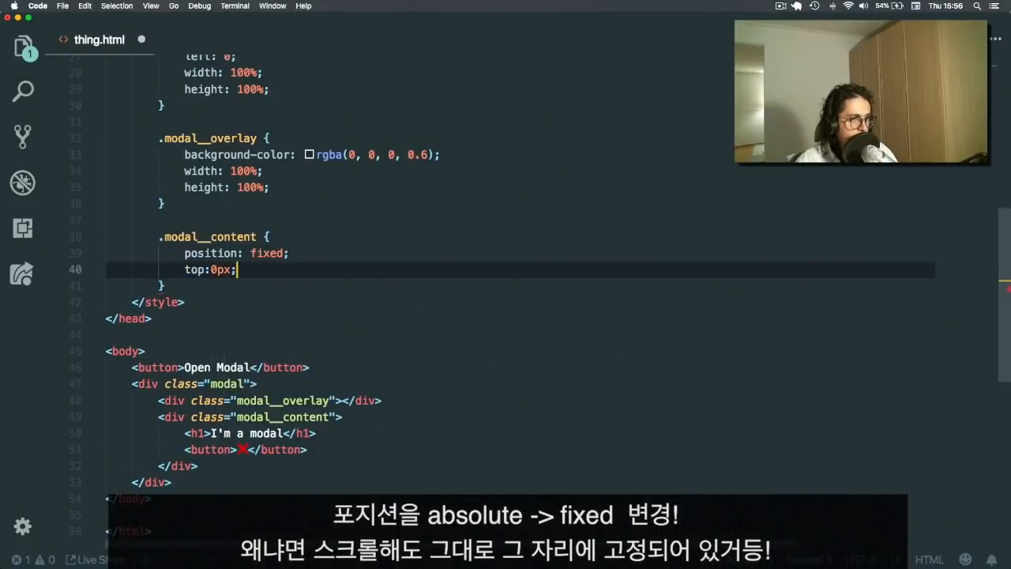
key("enter")
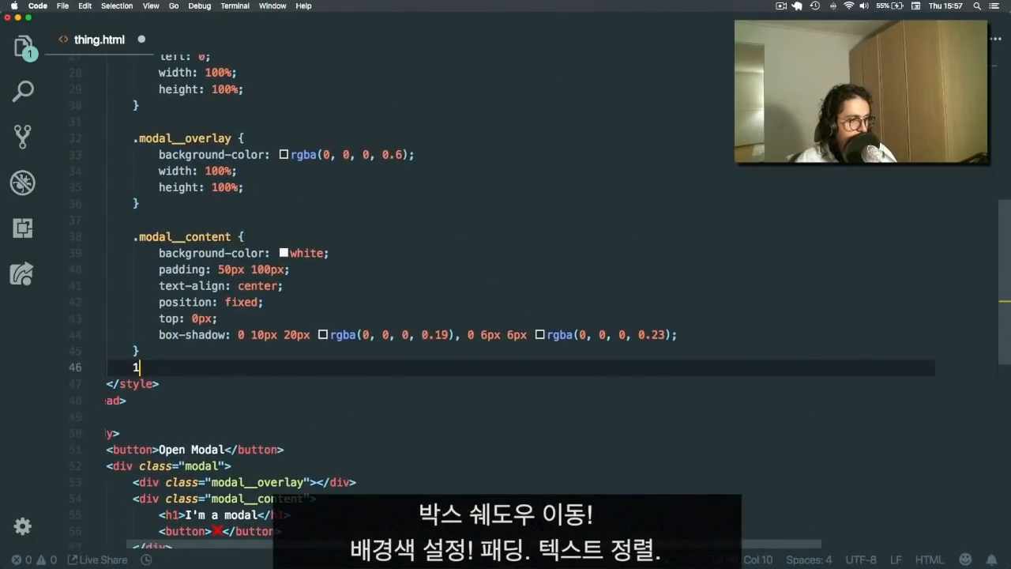
type("margin: 0;")
type("border-radius: 10px;")
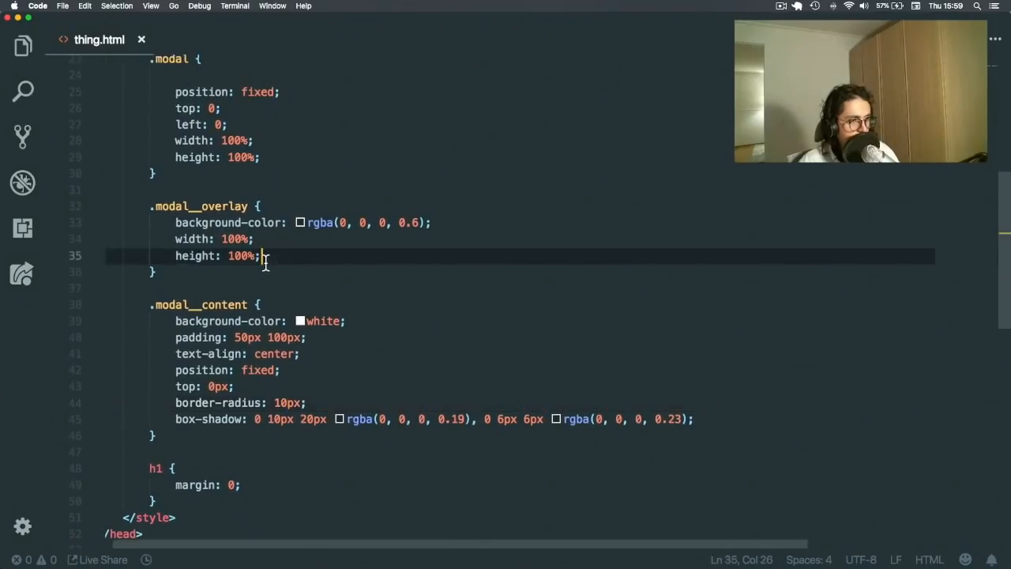
Step: Make the overlay absolute, the content box relative with a set width, and .modal display: flex
type("position: abso;")
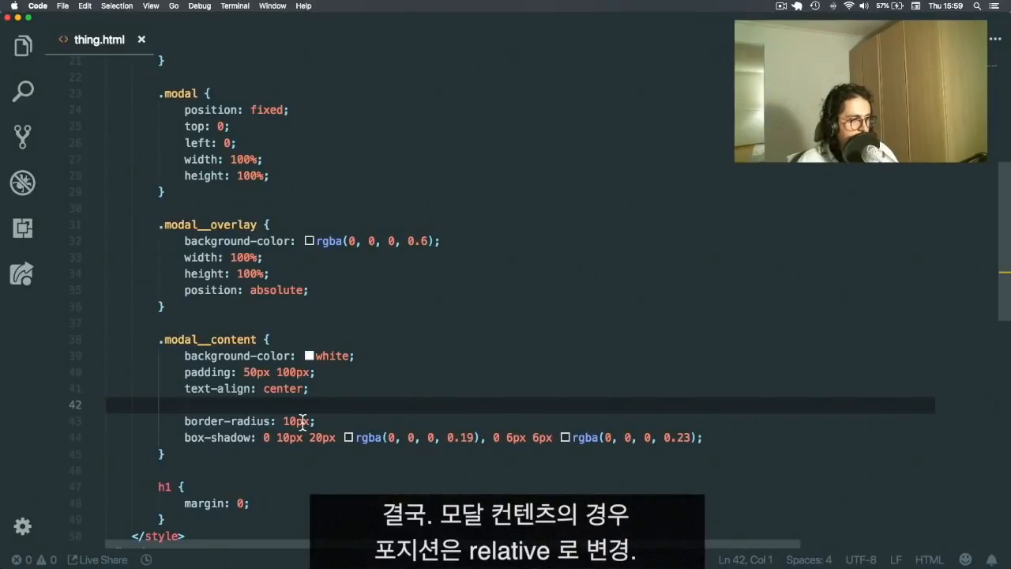
type("p")
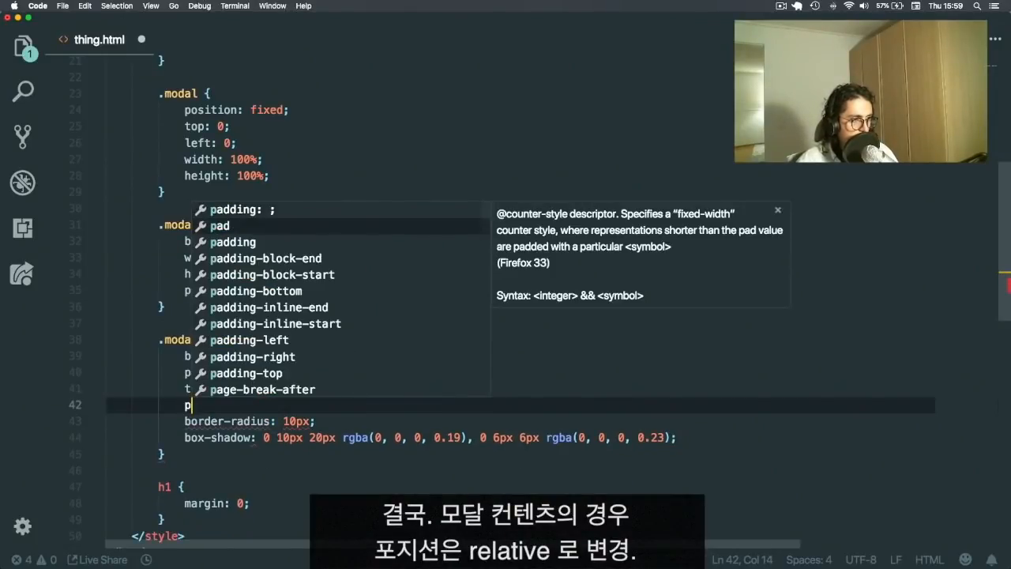
type("osition: relative;")
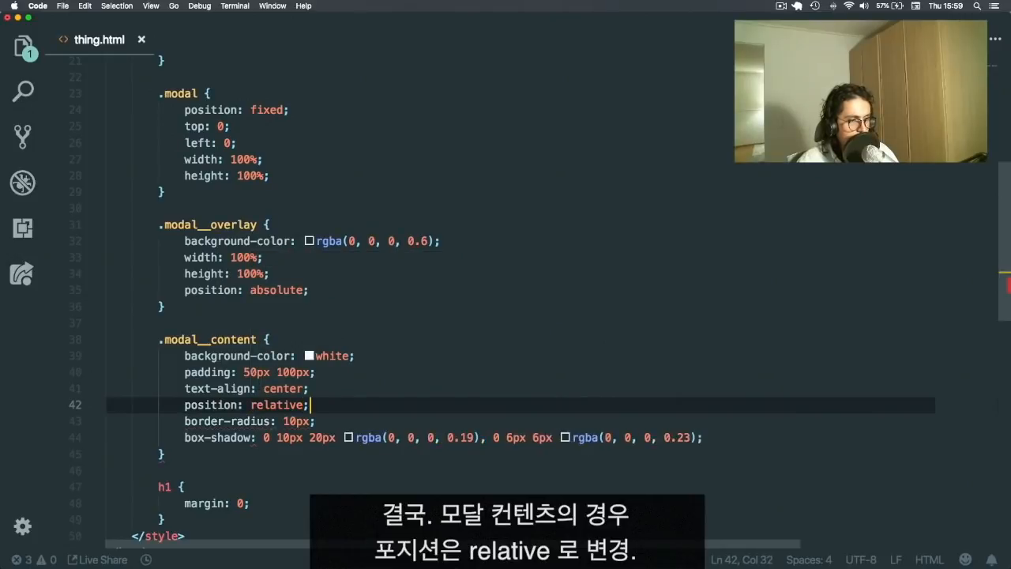
type("widtg")
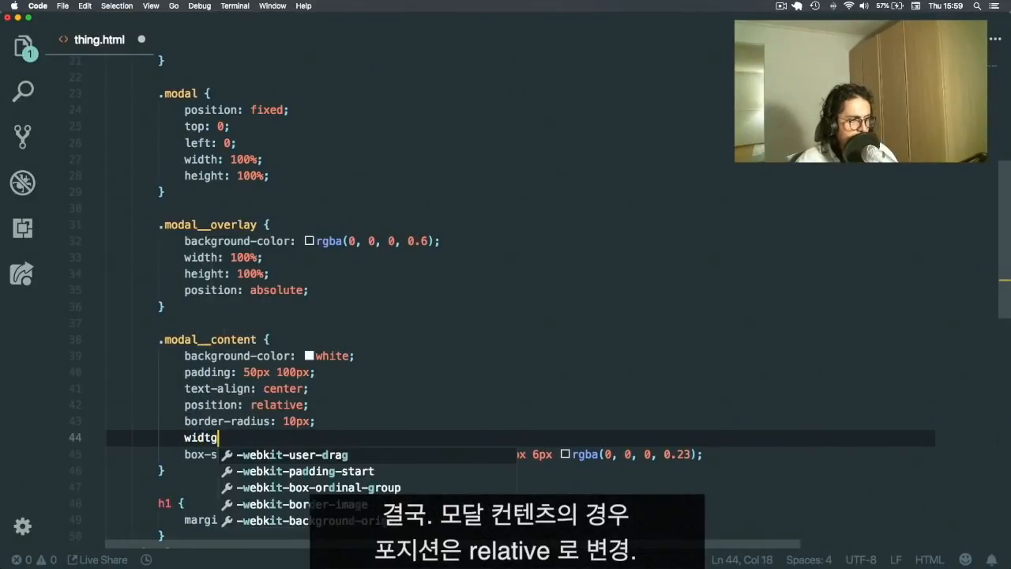
type("h: 50%;")
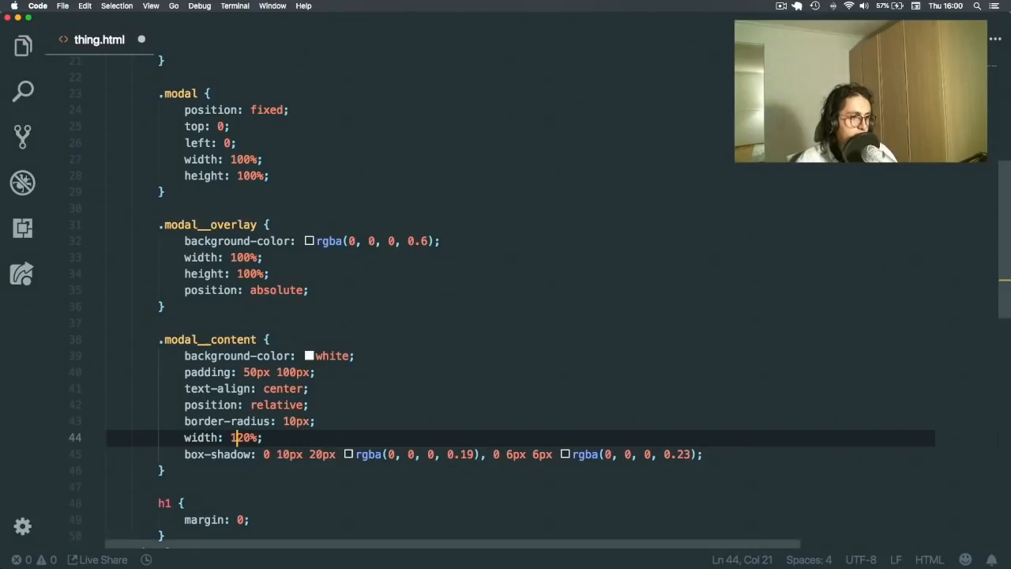
type("d")
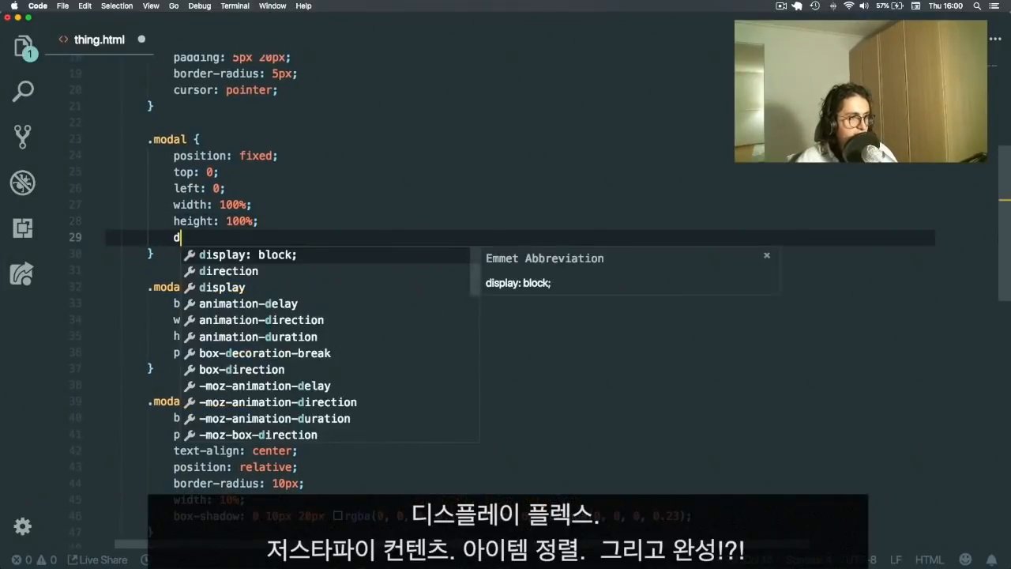
type("isplay: flex;")
type("align-items: center;")
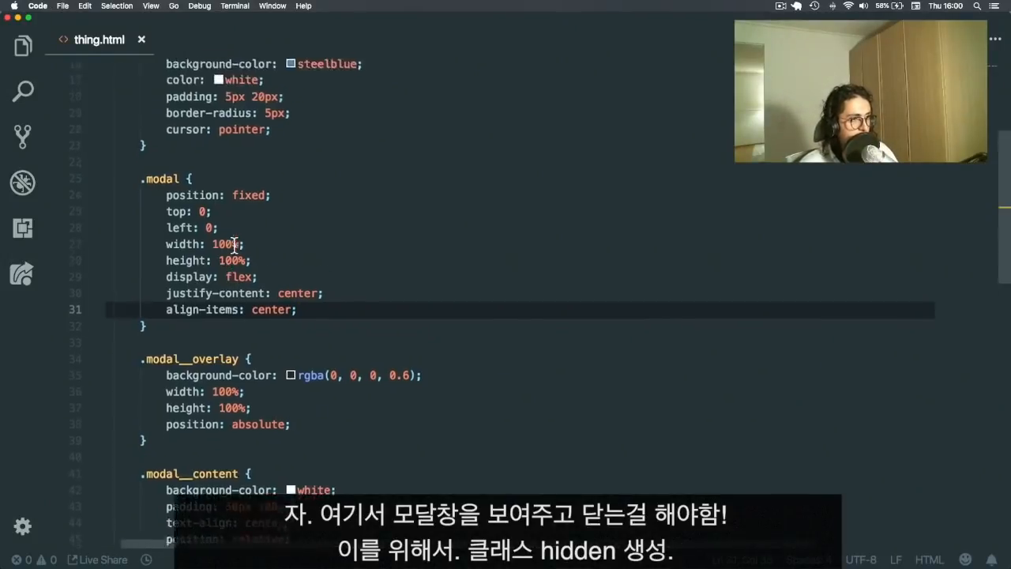
Step: Add the 'hidden' class to the modal div's class attribute
type("hi\">")
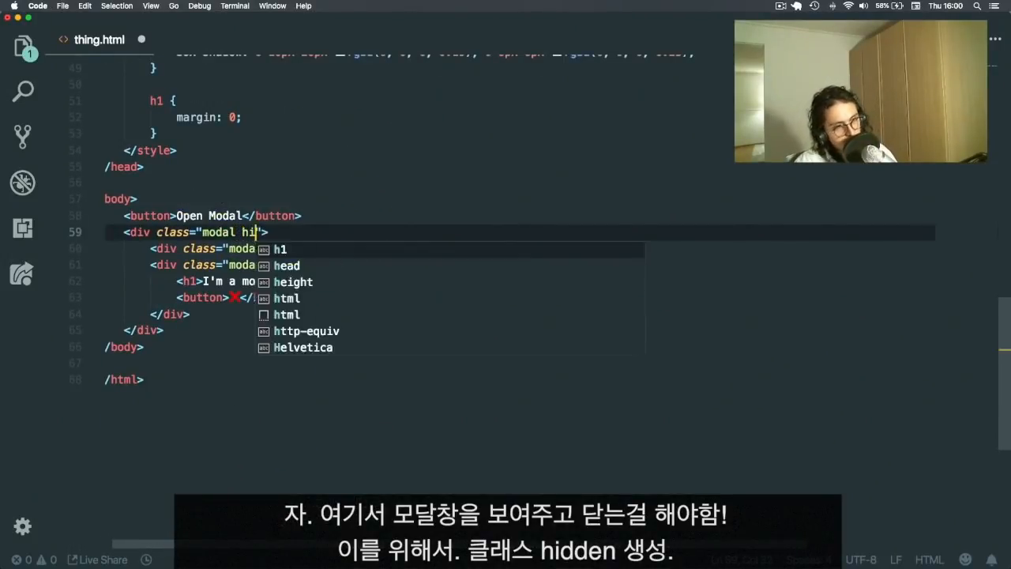
type("dden")
type("v")
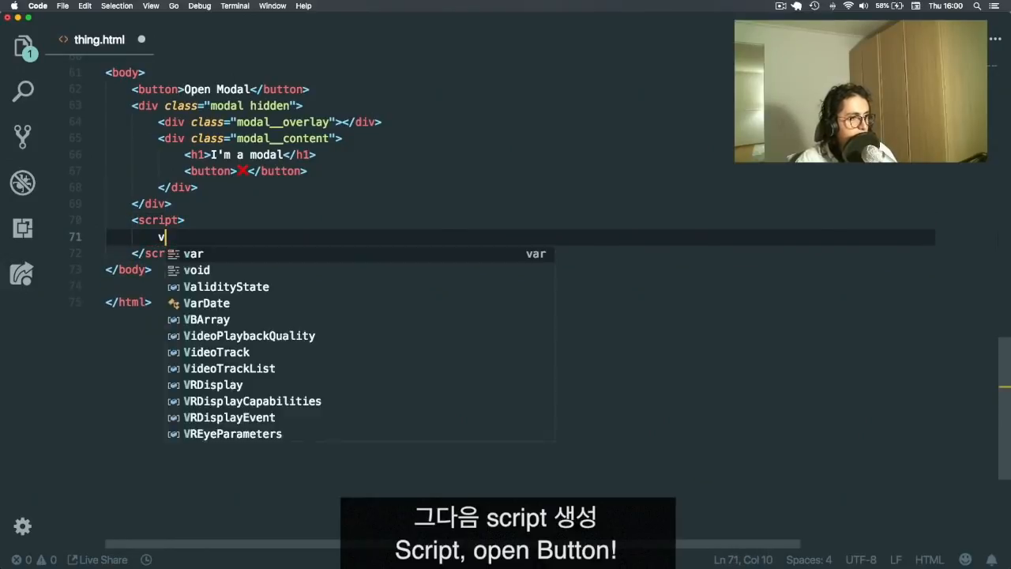
Step: Grab the Open Modal button as openButton and attach an openModal click listener
type("const")
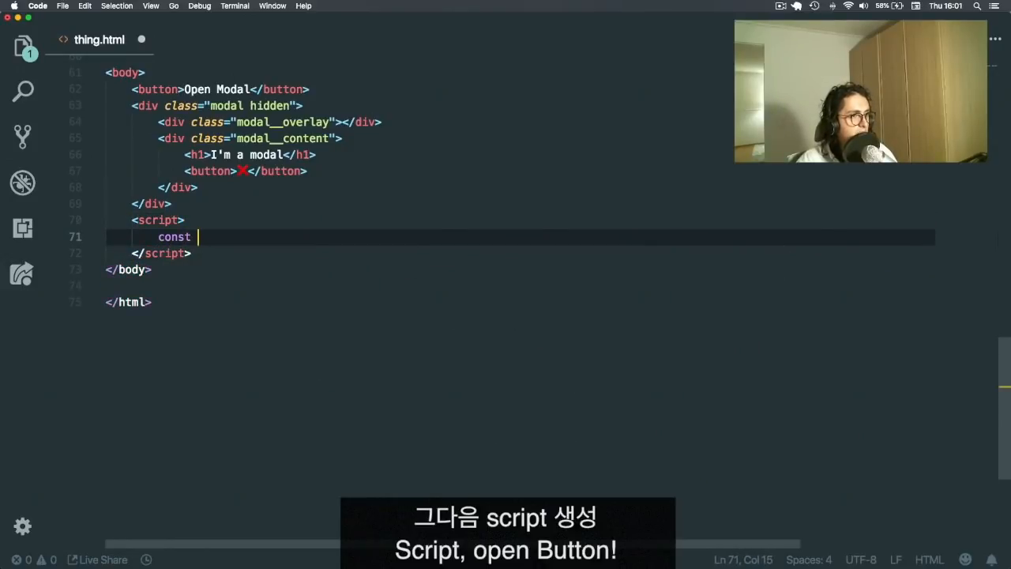
type("openButton =")
left_click(520, 89)
type(" id=\"open")
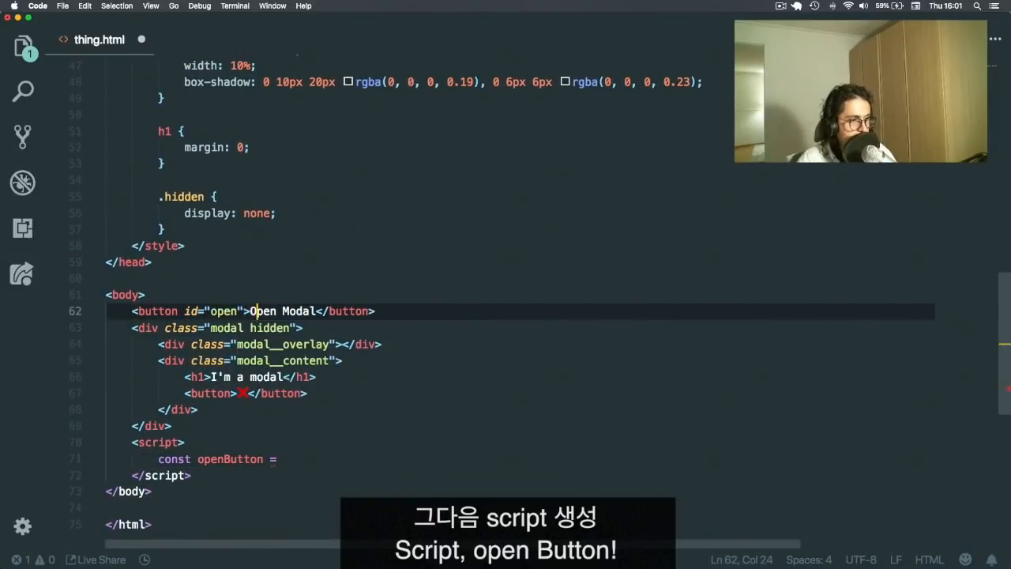
type("document.getElementById(\"open\");")
type("openButton")
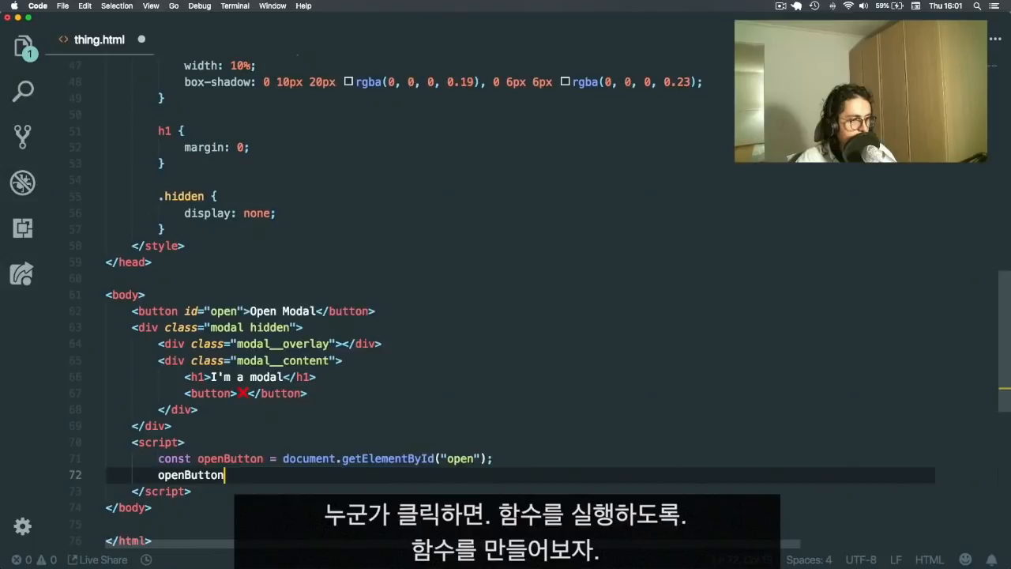
type(".addEventListener(\"clicl\", )")
type("const")
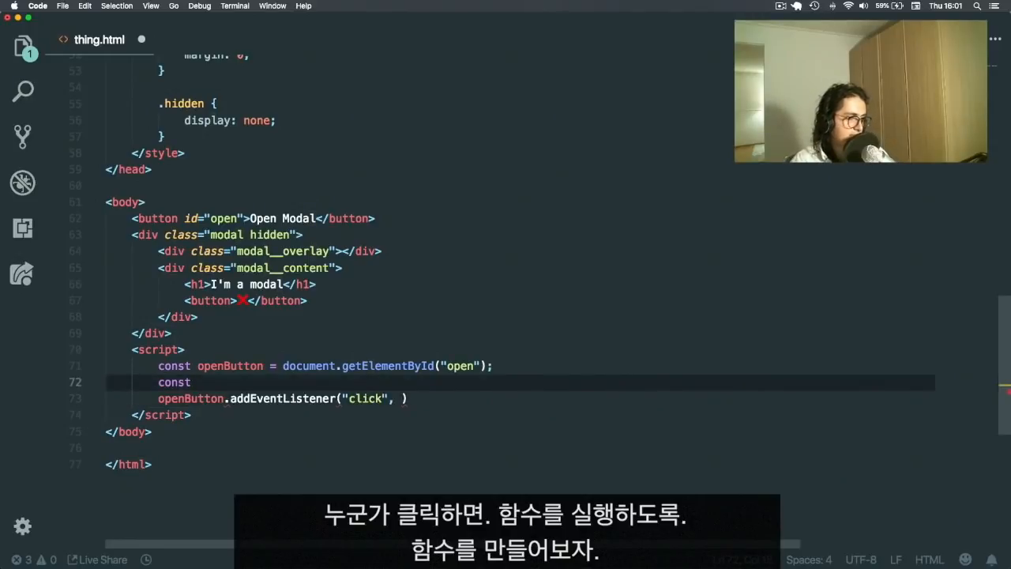
type("openPop")
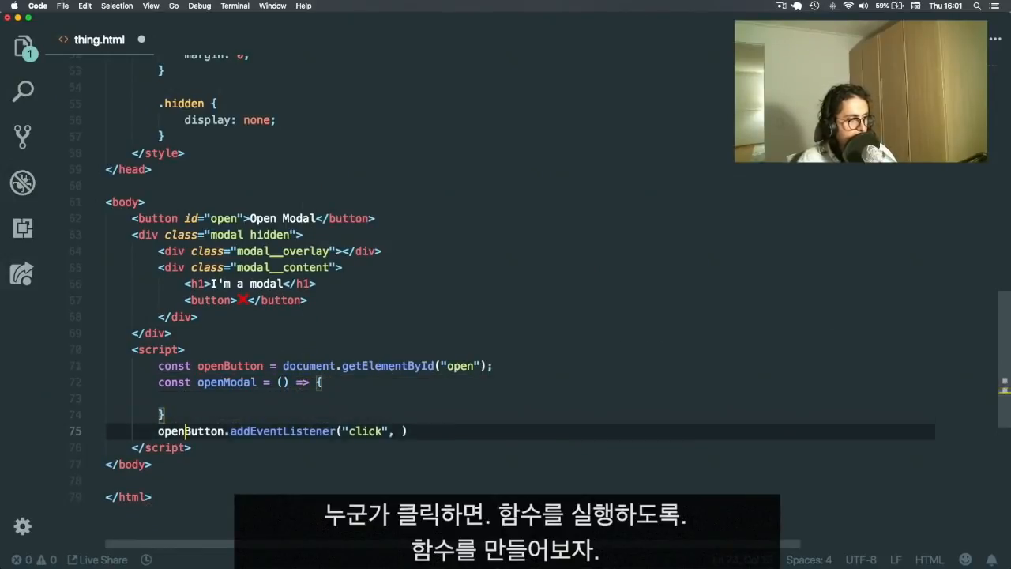
type("openModal")
type("const mod")
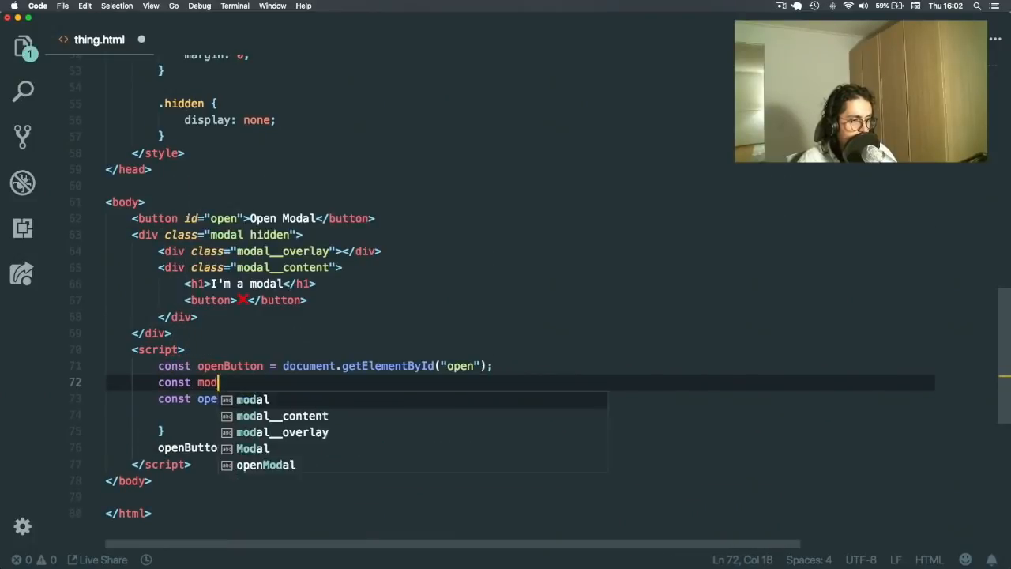
Step: Select .modal, remove its 'hidden' class inside openModal, and test in Chrome
type("al = document.querySelector(\"")
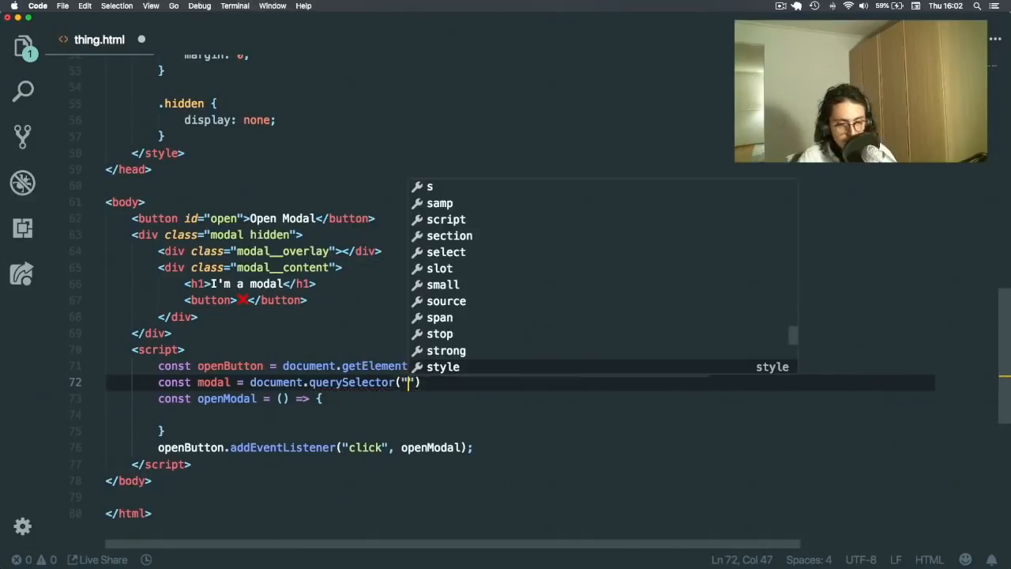
type(".modal")
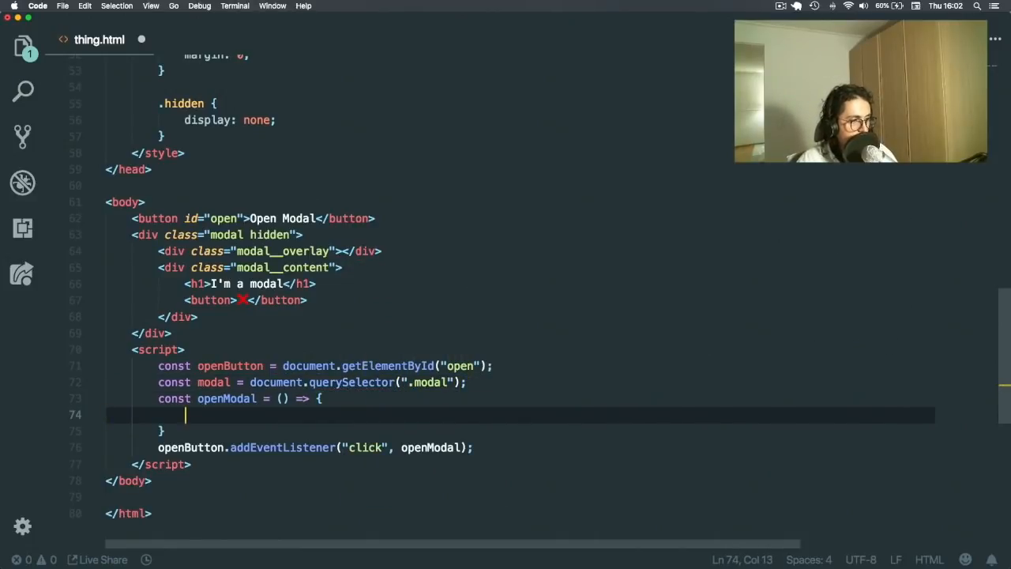
type("modal.classList.")
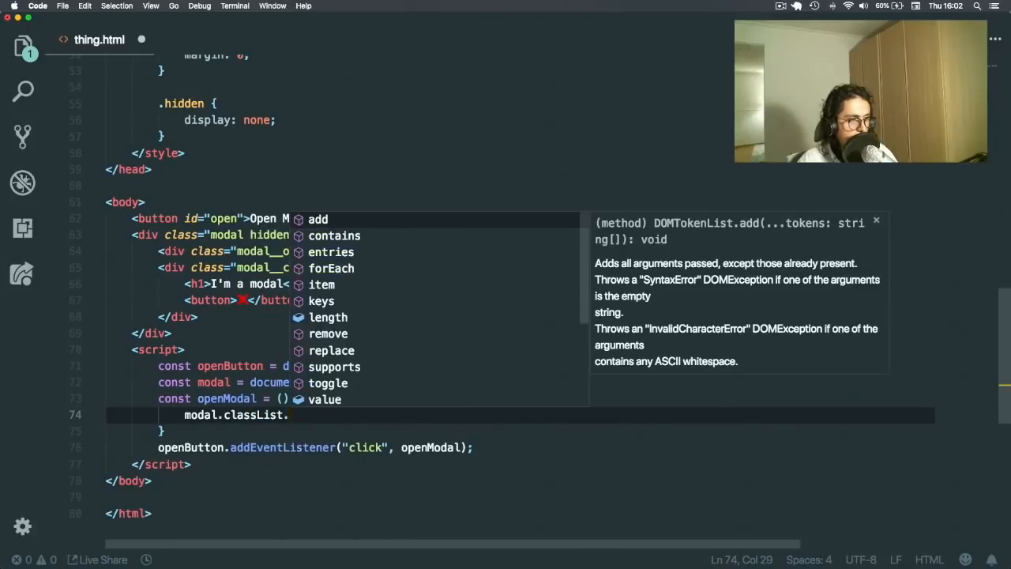
type("remove")
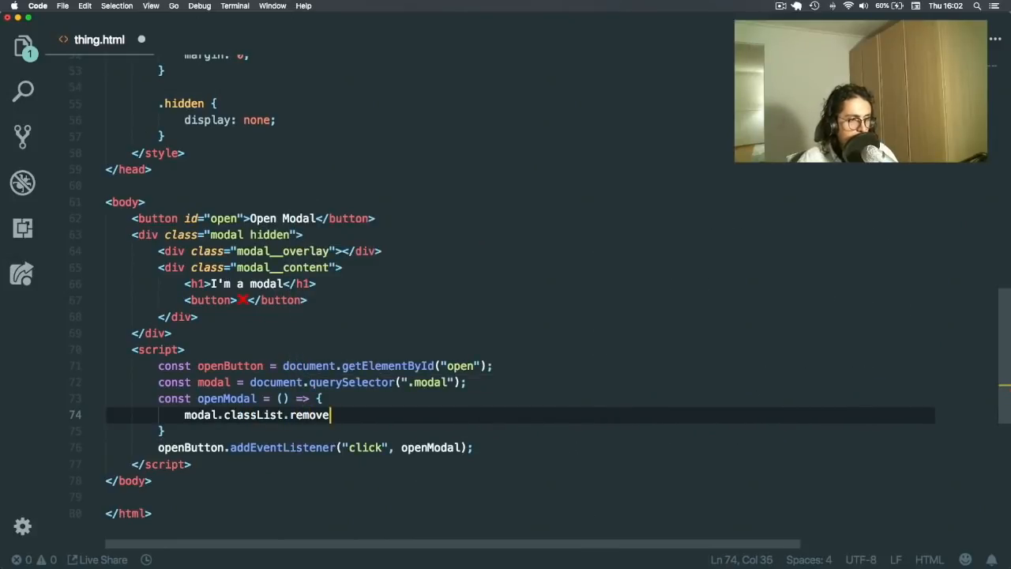
type("\"hidden\"")
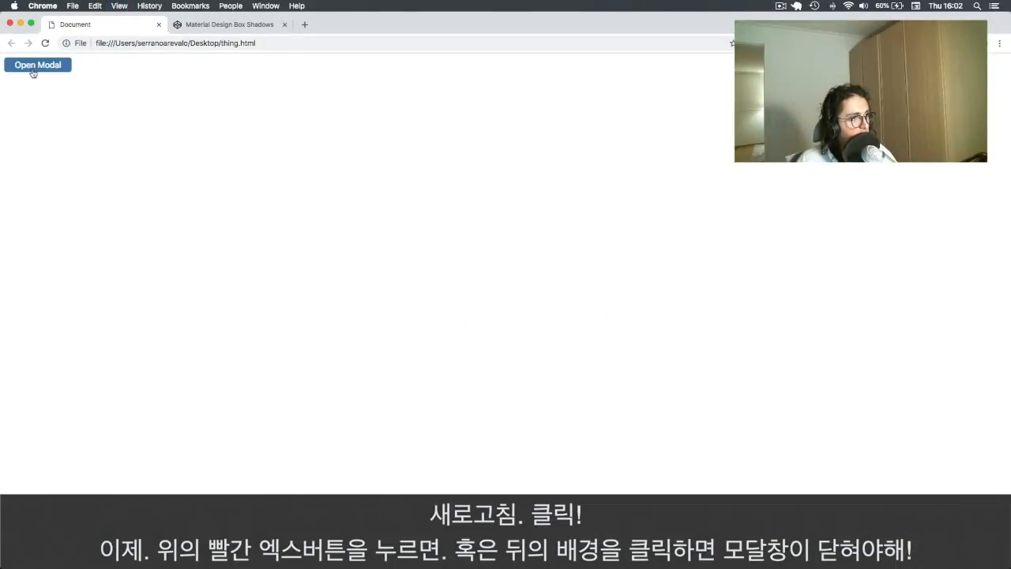
left_click(37, 65)
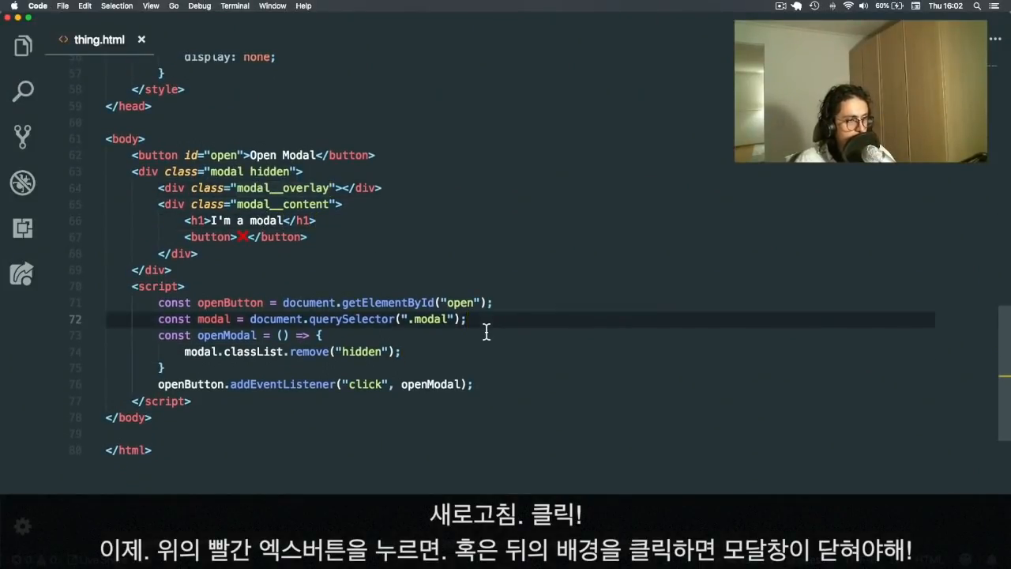
Step: Select the .modal__overlay and the close button from within the modal
type("co")
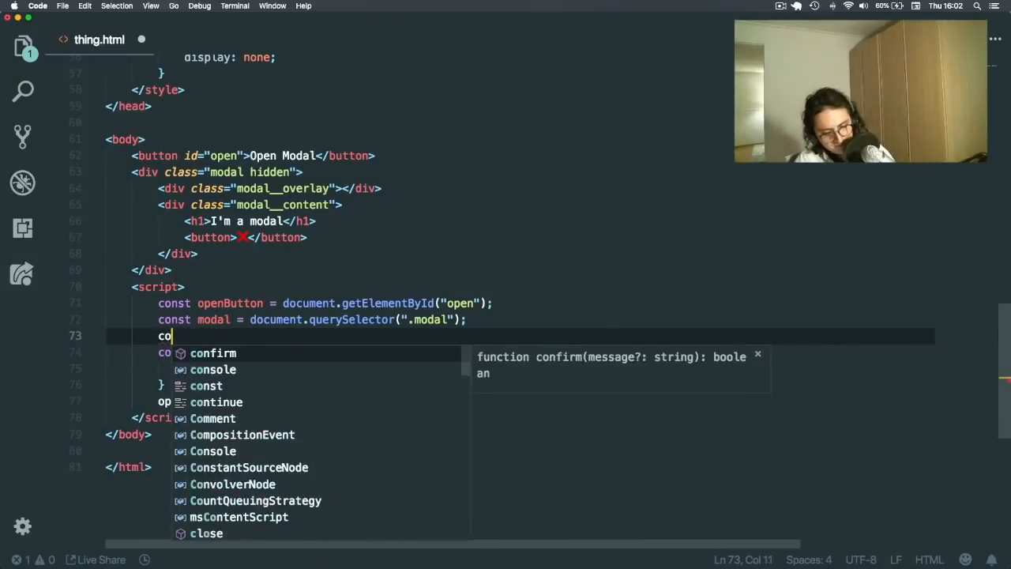
type("const overlay = modal.querySelector(")
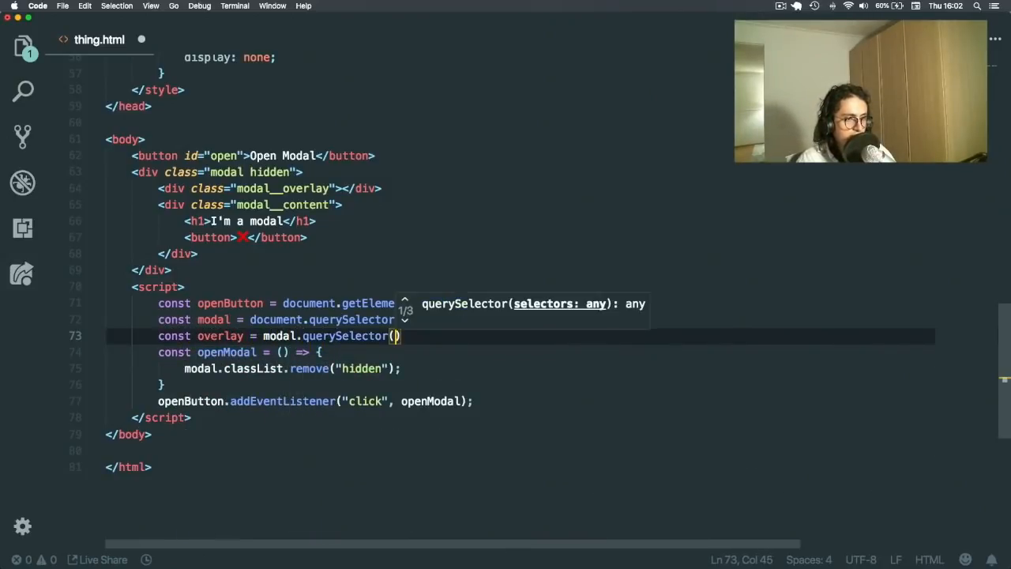
type("\".modal__overlay\");")
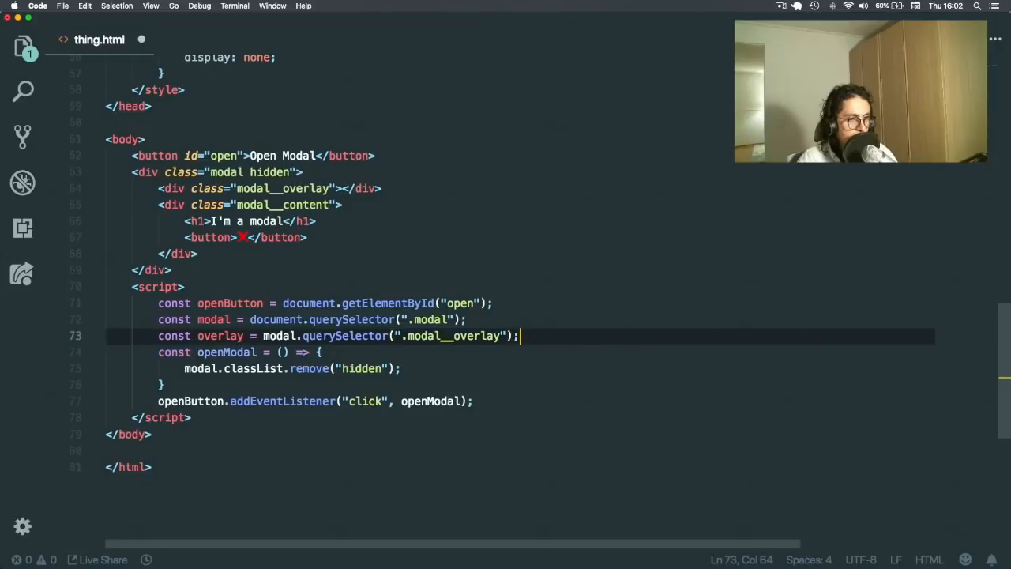
type("const closeBtn =")
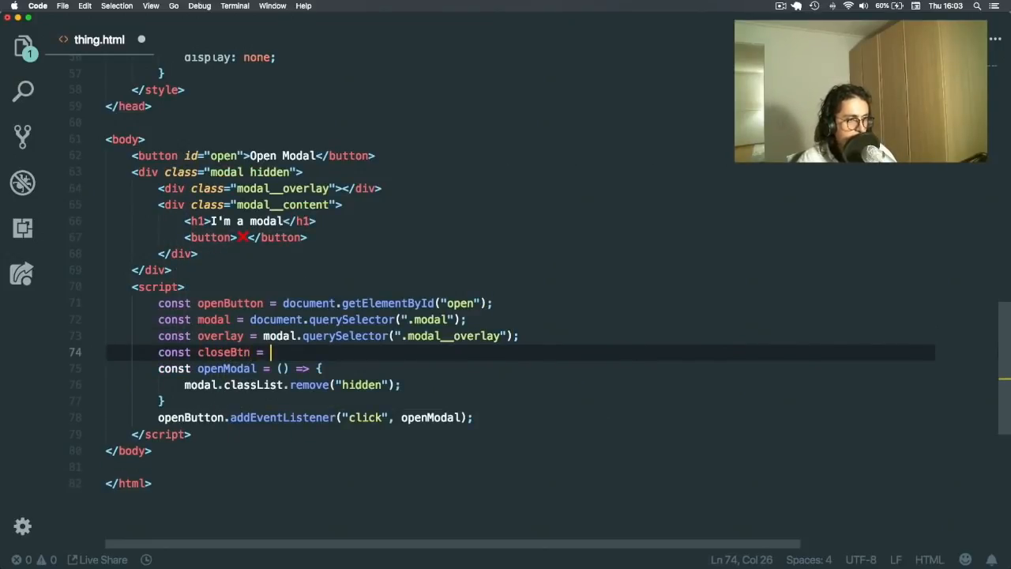
type("modal.querySelector(\"button\");")
type("const")
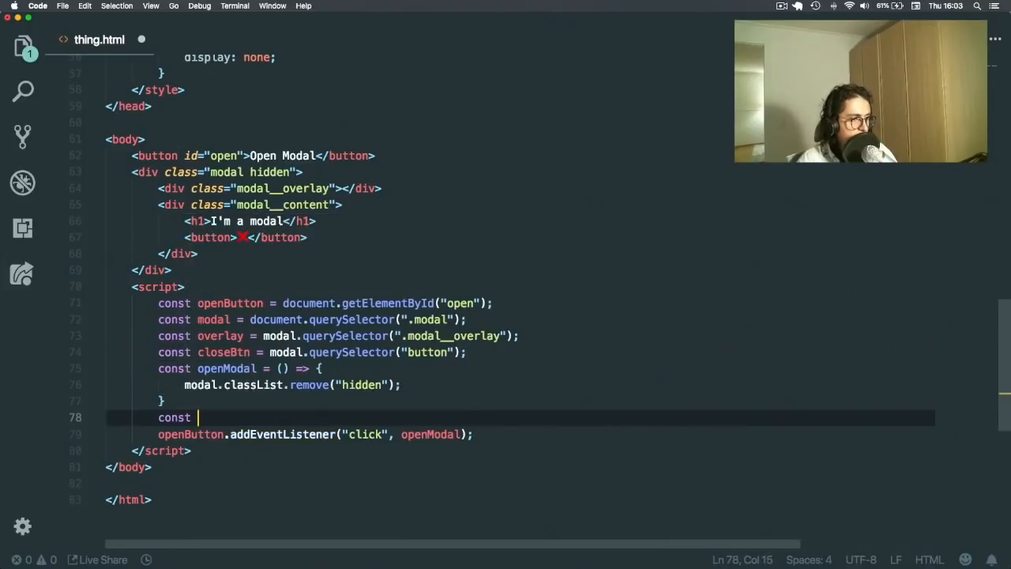
Step: Write closeModal adding the 'hidden' class and attach it as a click listener
type("closeModal =")
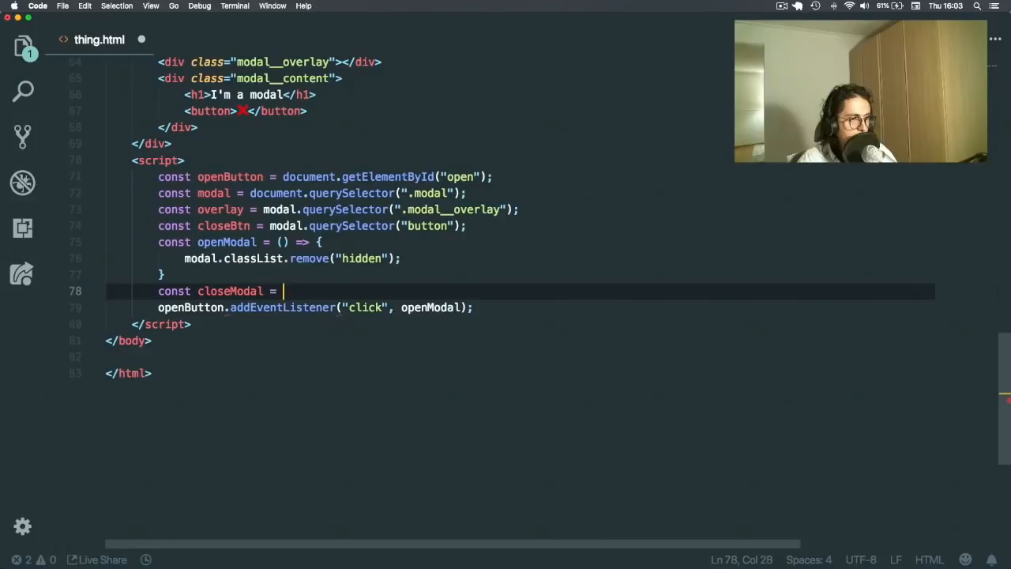
type("() => {")
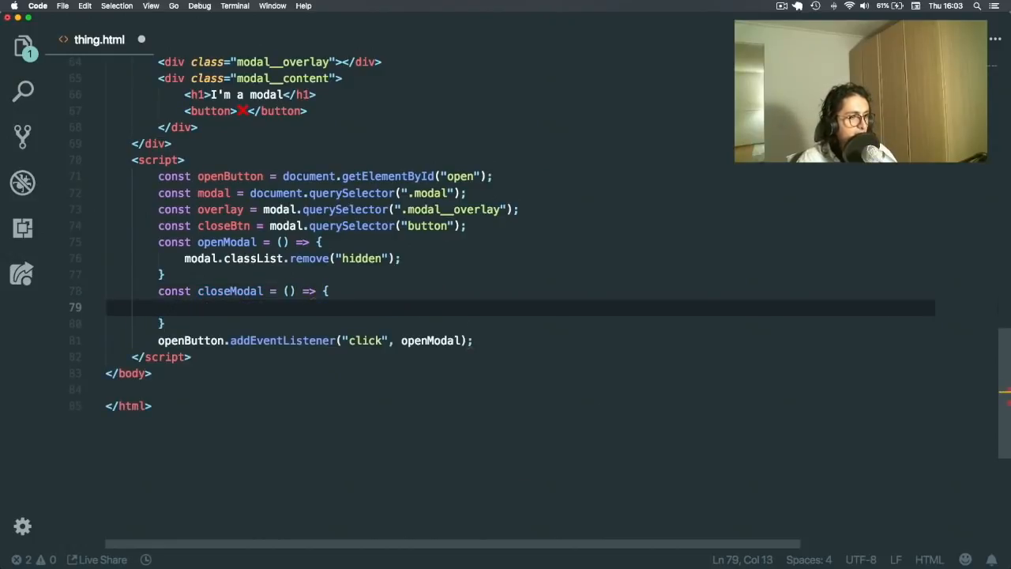
type("modal.classList.add(\"hidden\");")
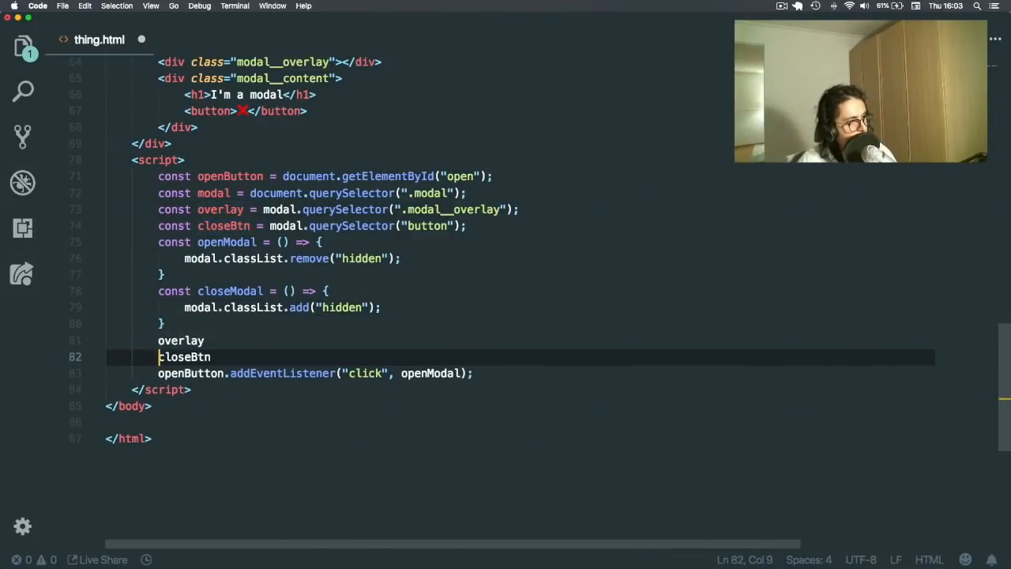
type(".addEventListener(\"click\"")
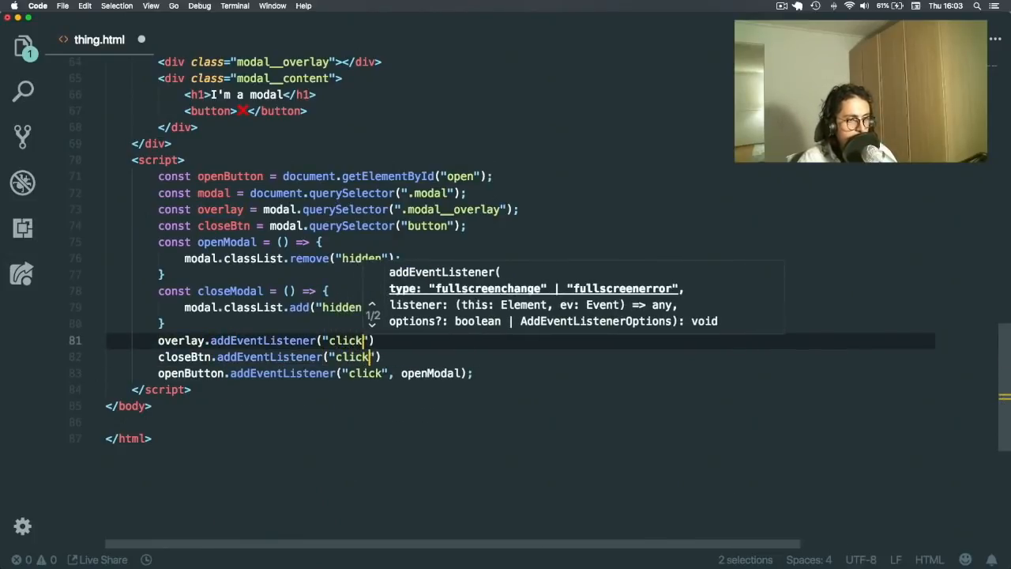
type(", closeModal)")
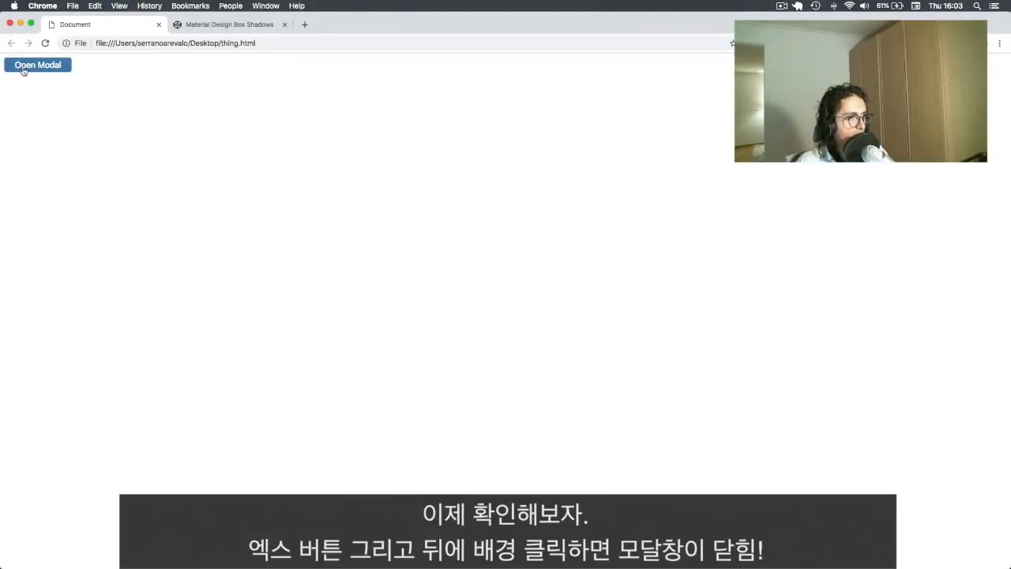
left_click(37, 64)
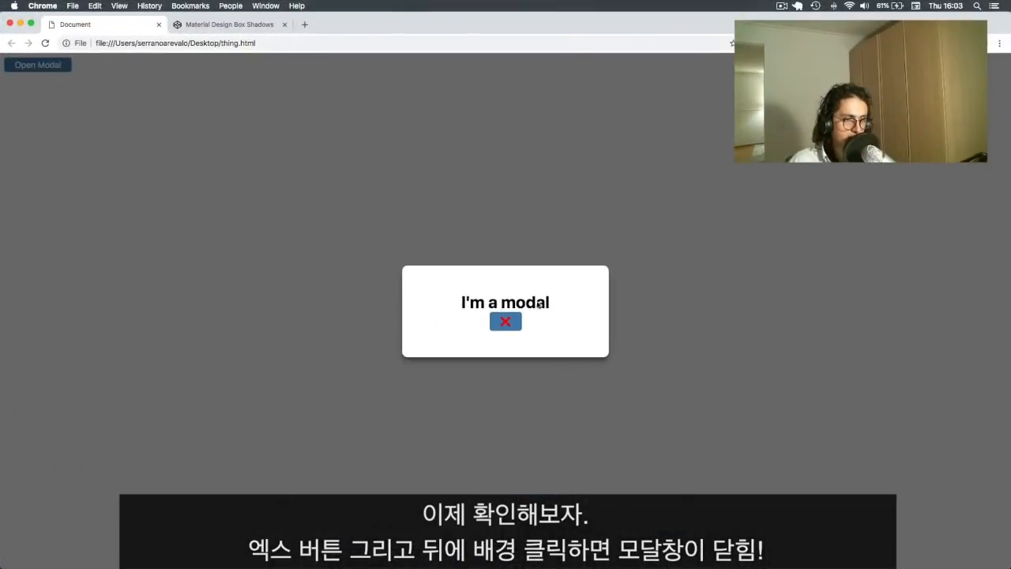
mouse_move(255, 152)
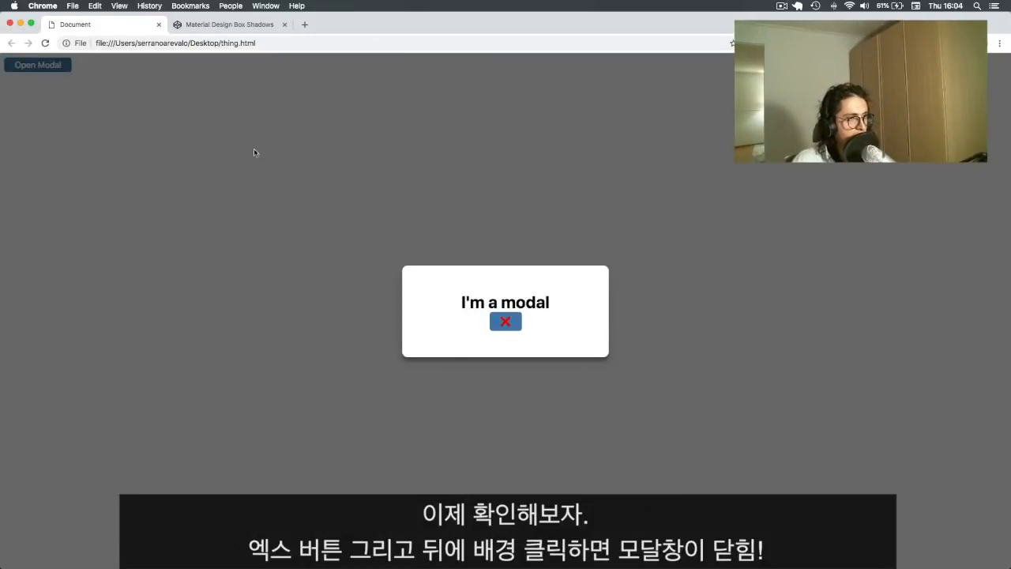
mouse_move(330, 173)
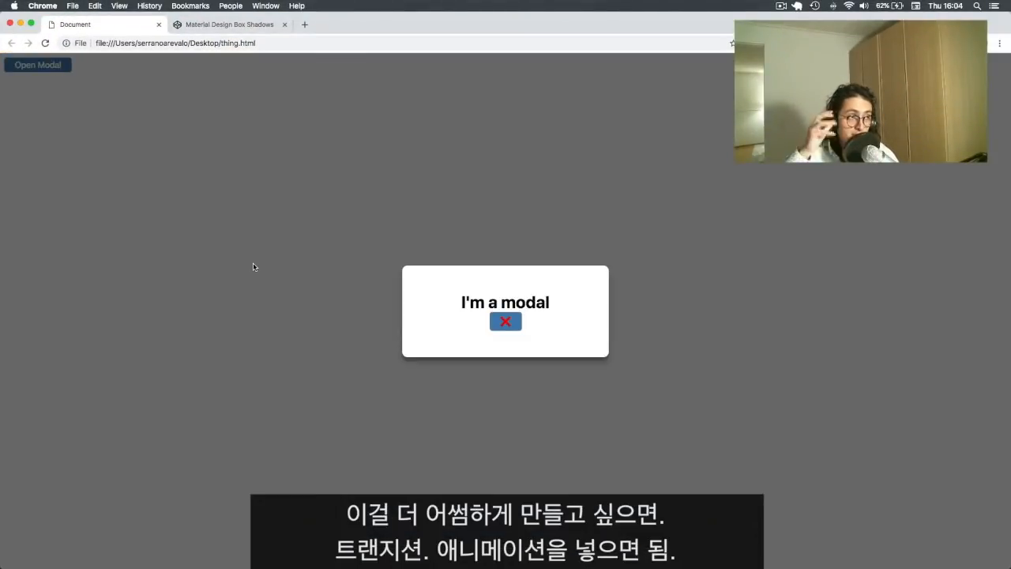
left_click(505, 321)
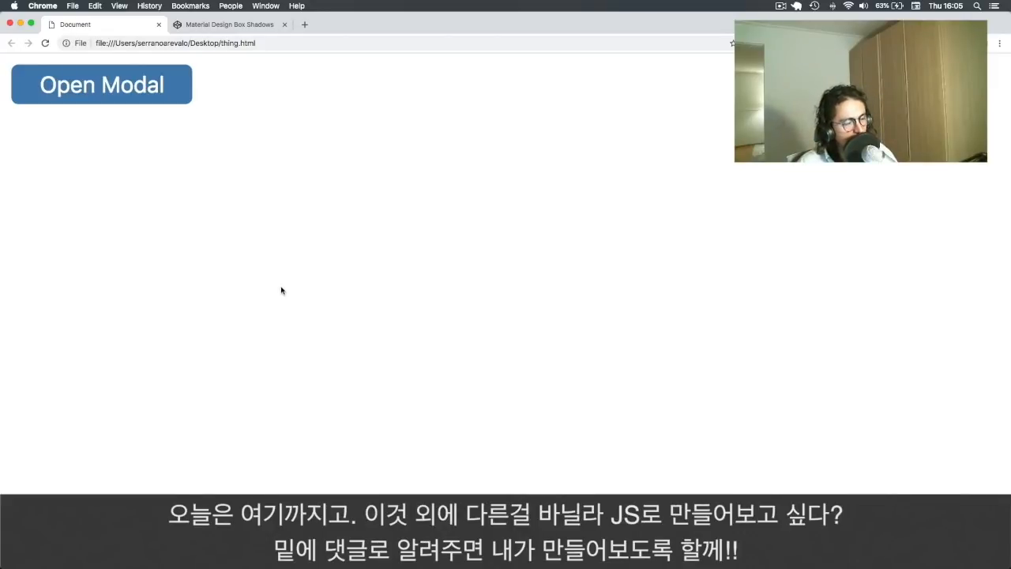
mouse_move(410, 322)
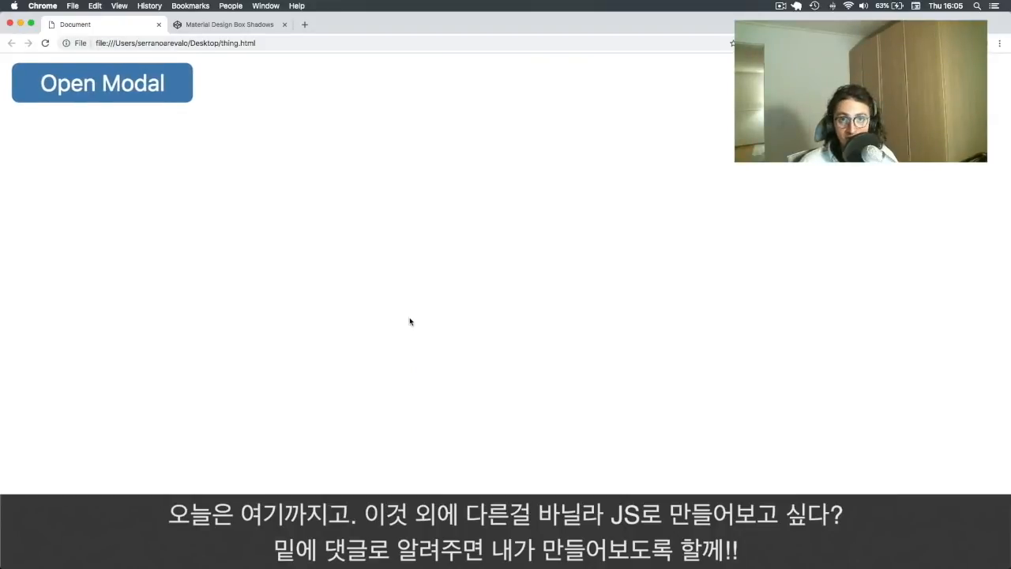
left_click(101, 82)
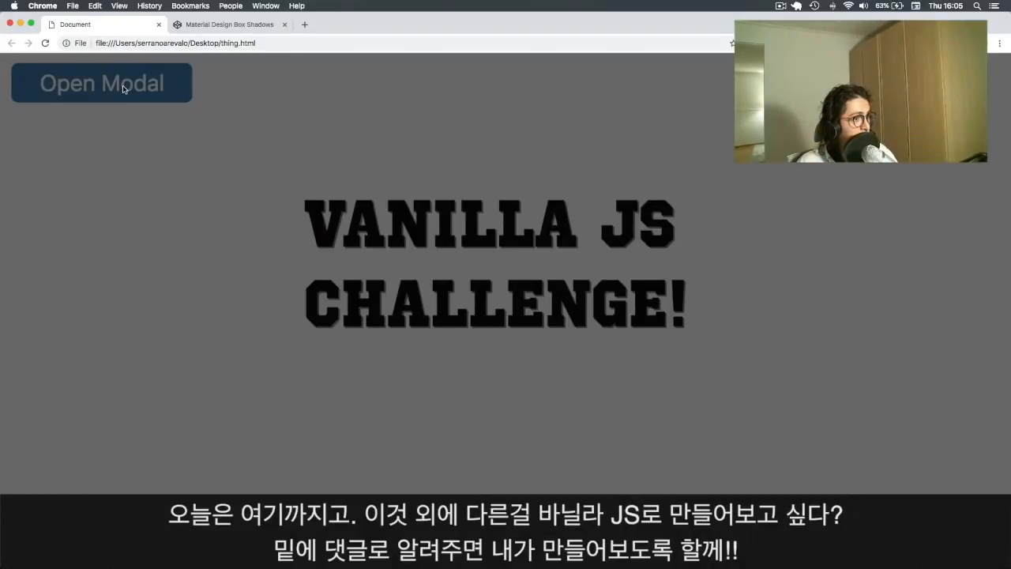
left_click(100, 82)
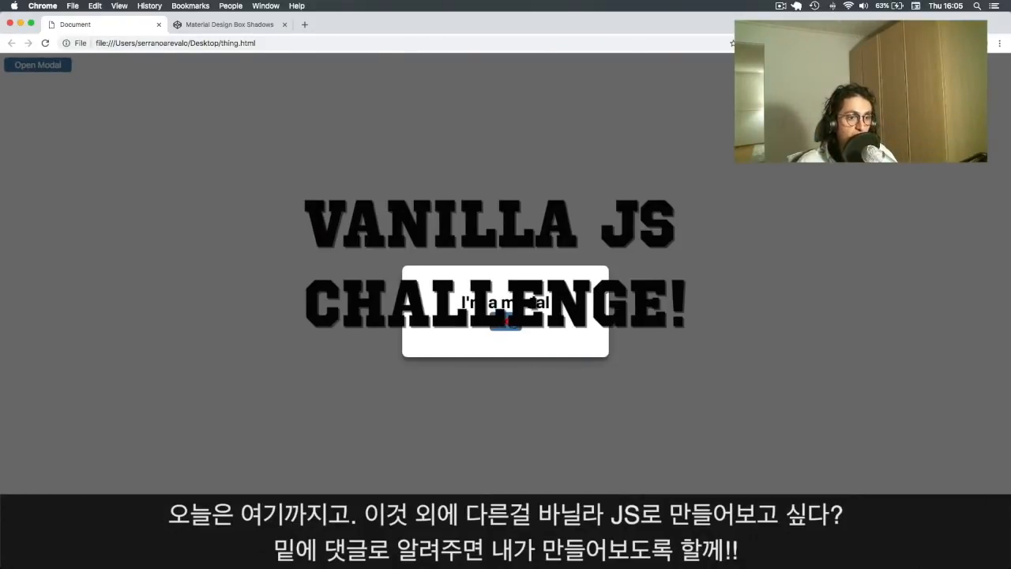
left_click(229, 24)
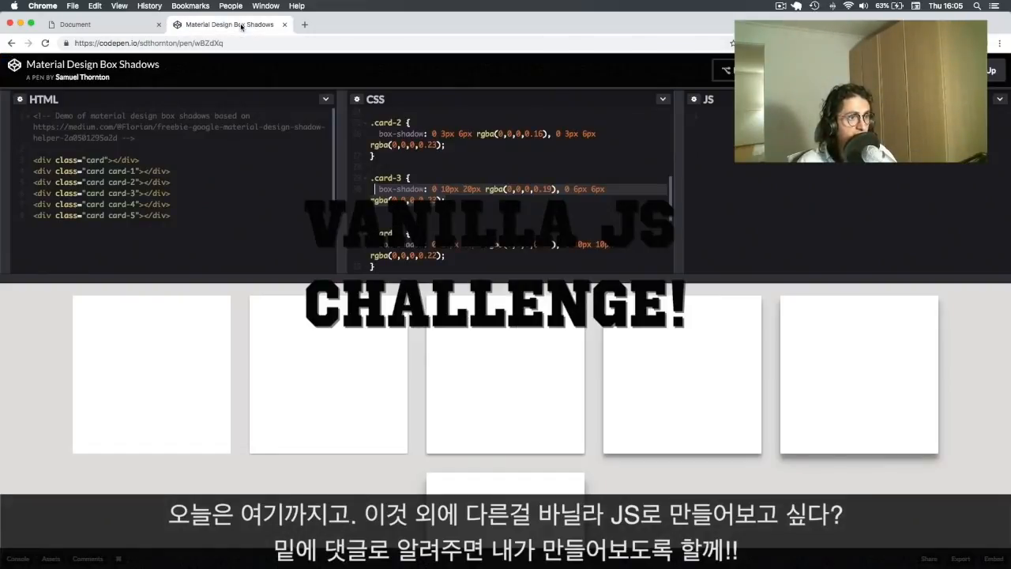
left_click(103, 24)
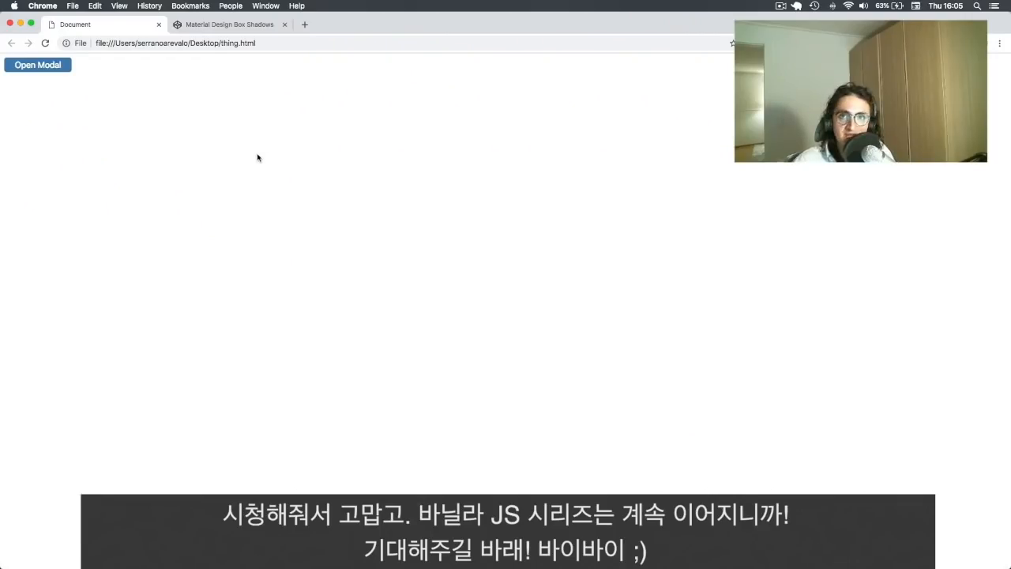